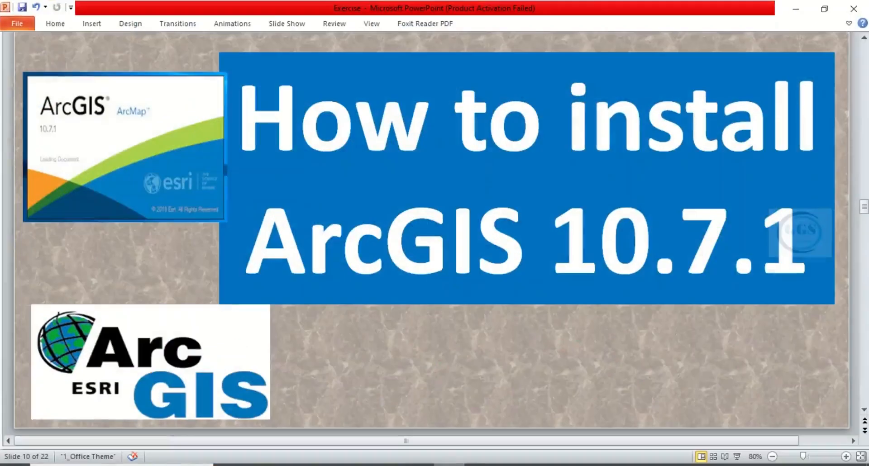
pyautogui.moveTo(440, 154)
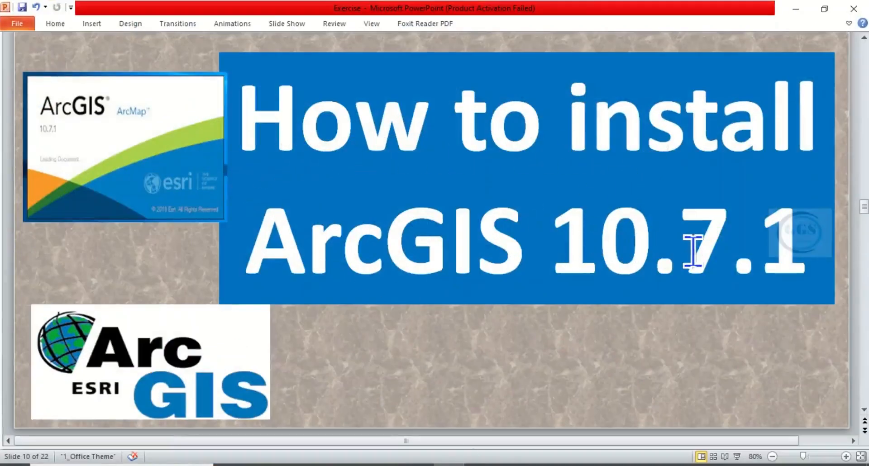
pyautogui.moveTo(723, 250)
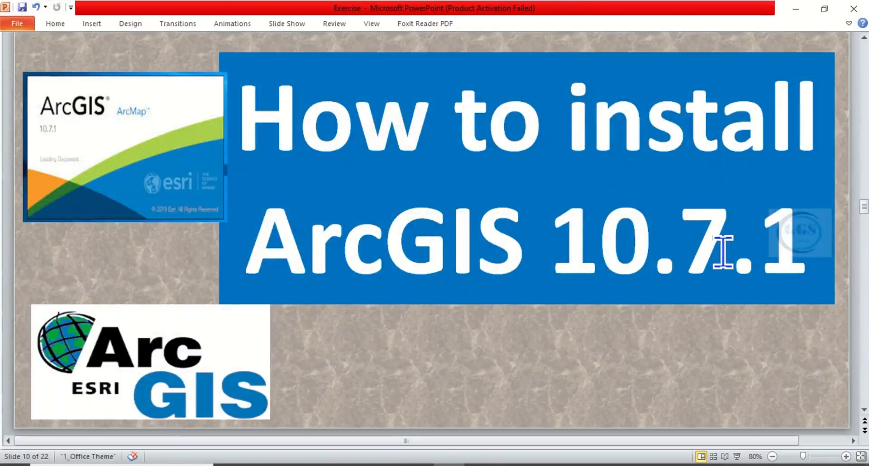
pyautogui.moveTo(695, 161)
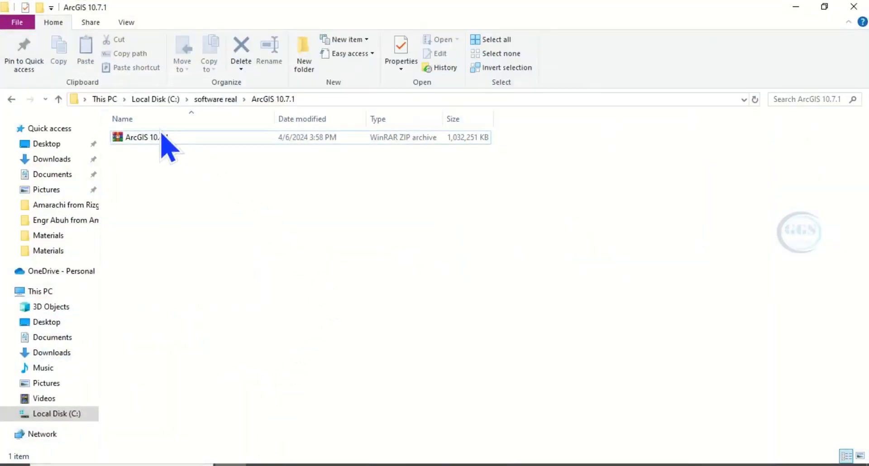
# Extract the ArcGIS 10.7.1 zip archive into the suggested ArcGIS 10.7.1 folder with WinRAR.
pyautogui.click(147, 136)
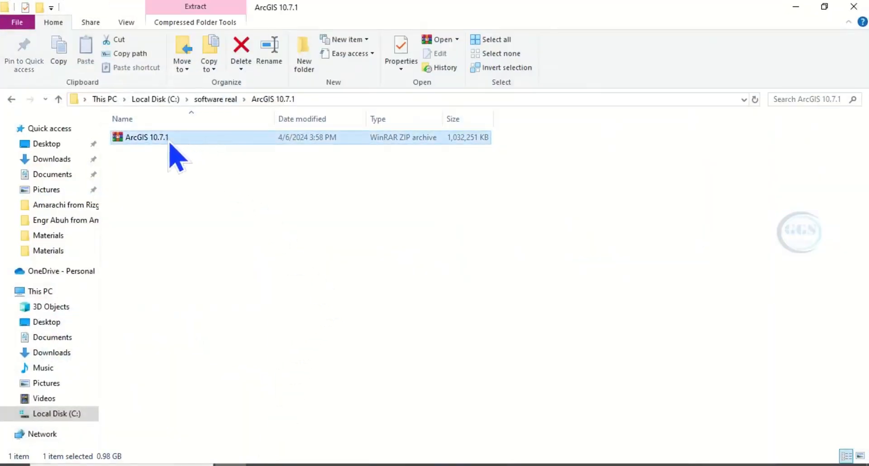
pyautogui.moveTo(199, 149)
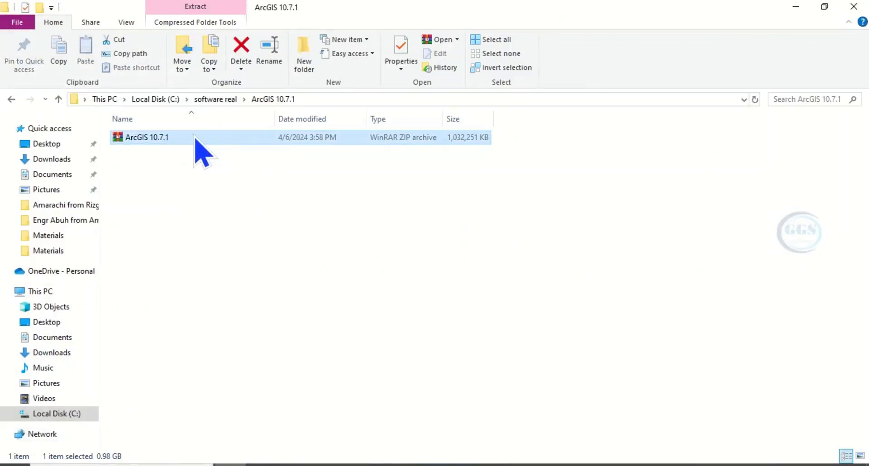
pyautogui.doubleClick(147, 137)
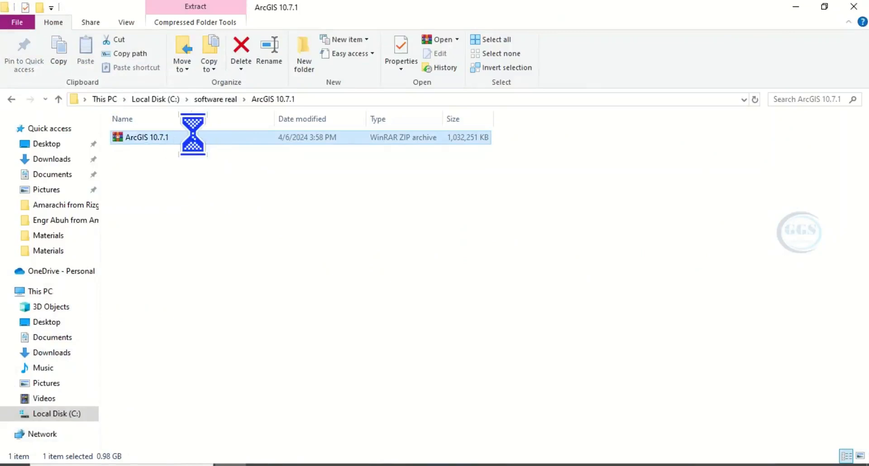
pyautogui.rightClick(148, 136)
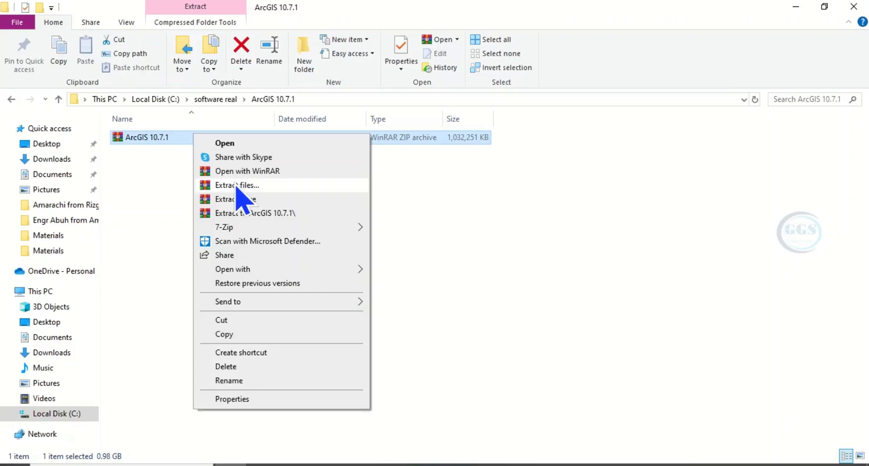
pyautogui.click(237, 186)
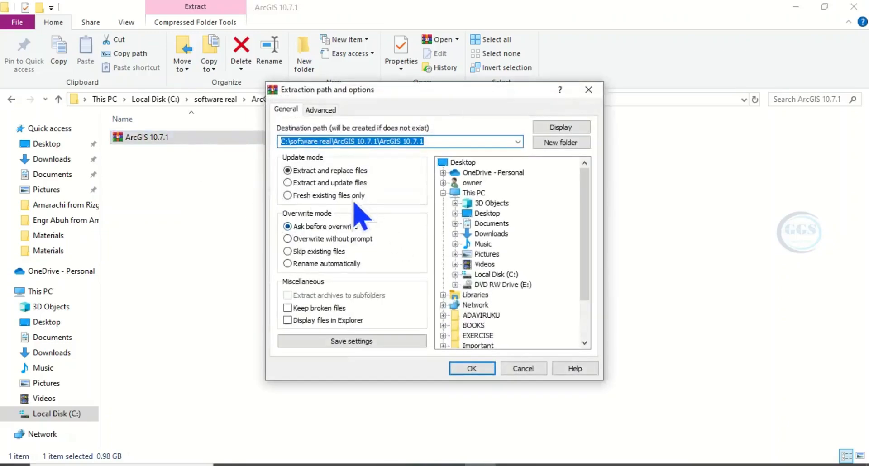
pyautogui.click(471, 369)
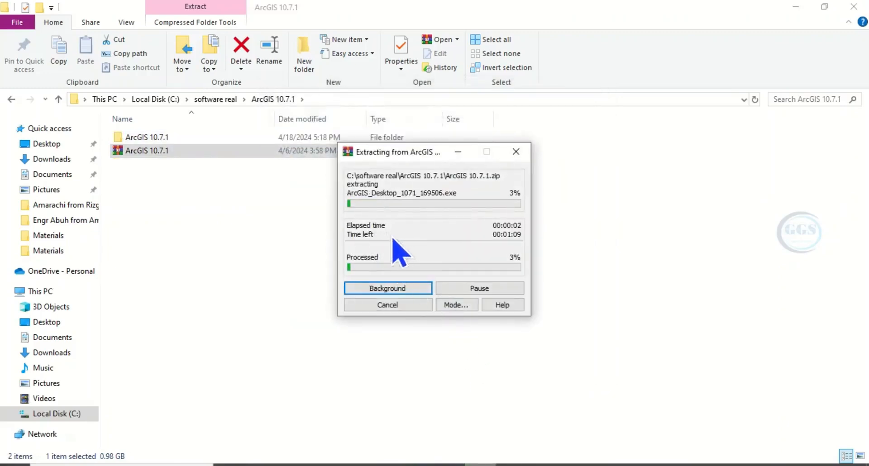
pyautogui.moveTo(441, 271)
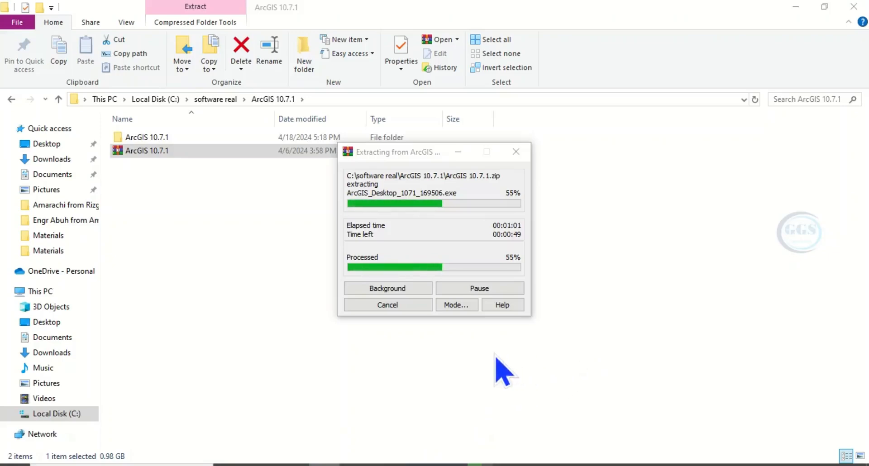
pyautogui.moveTo(533, 383)
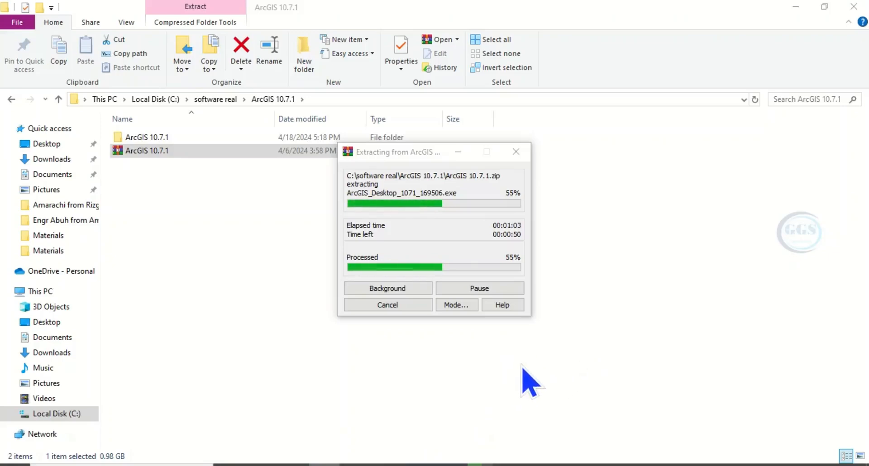
pyautogui.moveTo(367, 363)
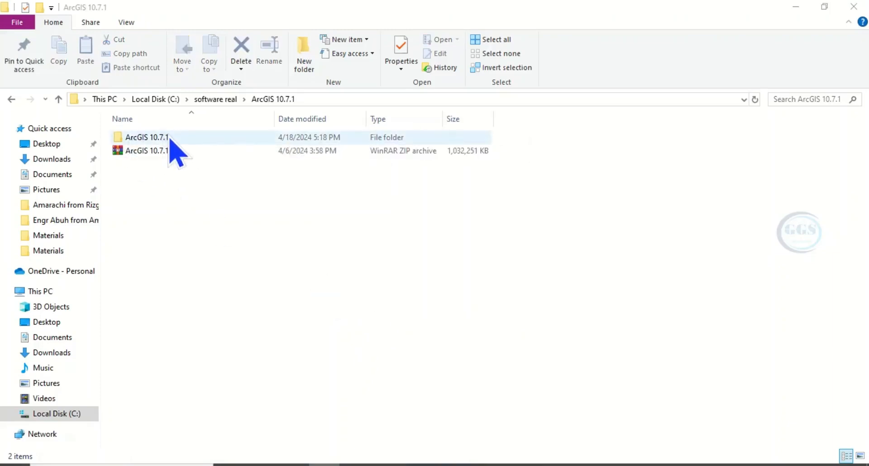
# Navigate through the extracted folders to ArcGIS Desktop 10.7.1 and launch the ArcGIS_Desktop_1071_169506 installer.
pyautogui.doubleClick(147, 136)
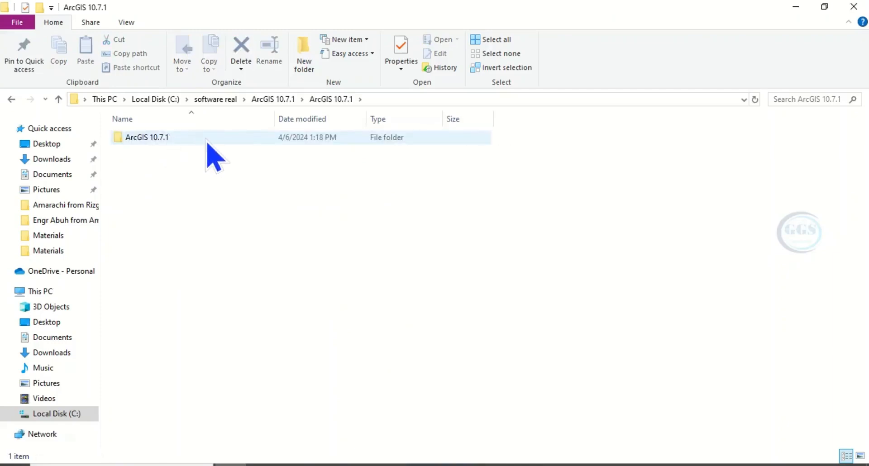
pyautogui.doubleClick(147, 136)
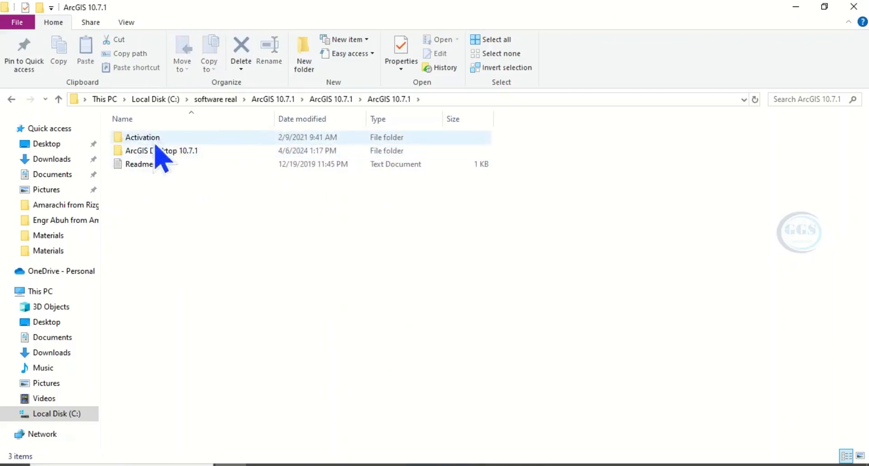
pyautogui.click(161, 151)
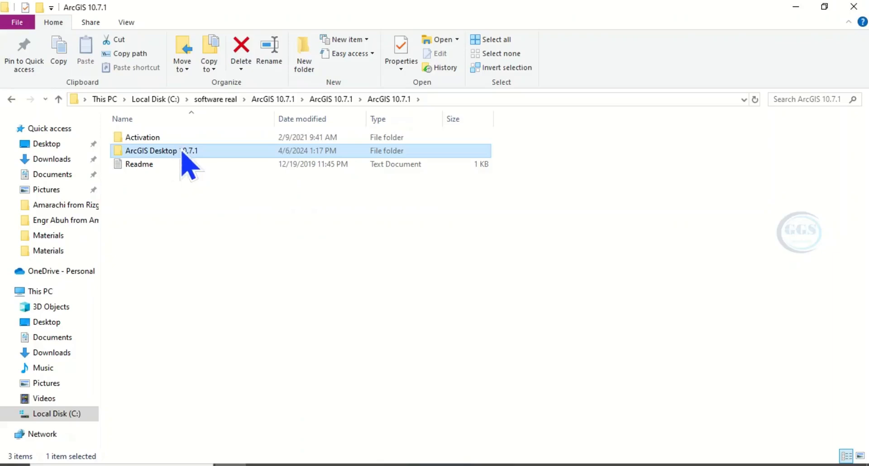
pyautogui.click(142, 137)
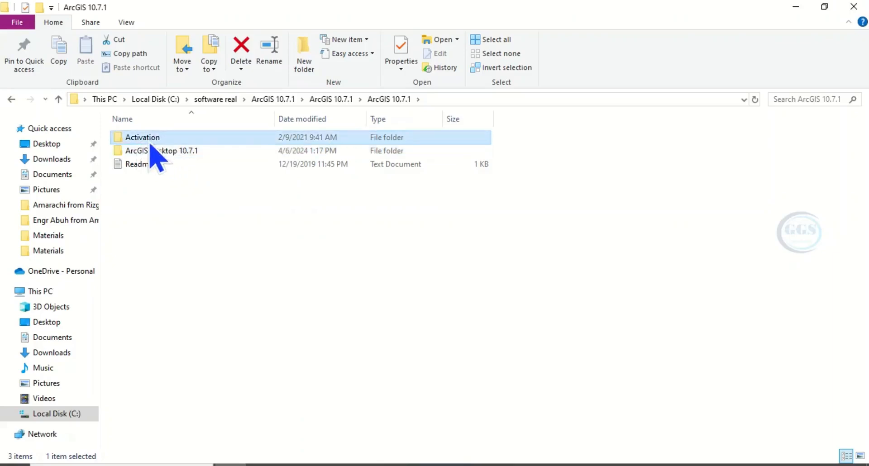
pyautogui.click(161, 151)
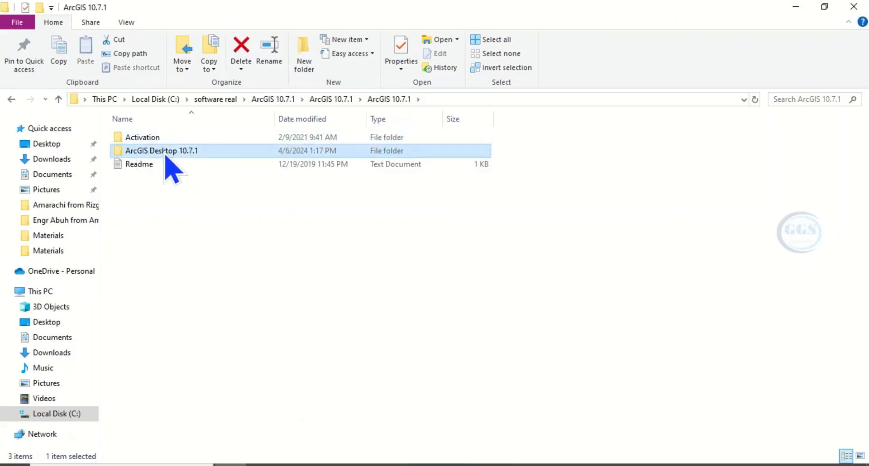
pyautogui.doubleClick(161, 151)
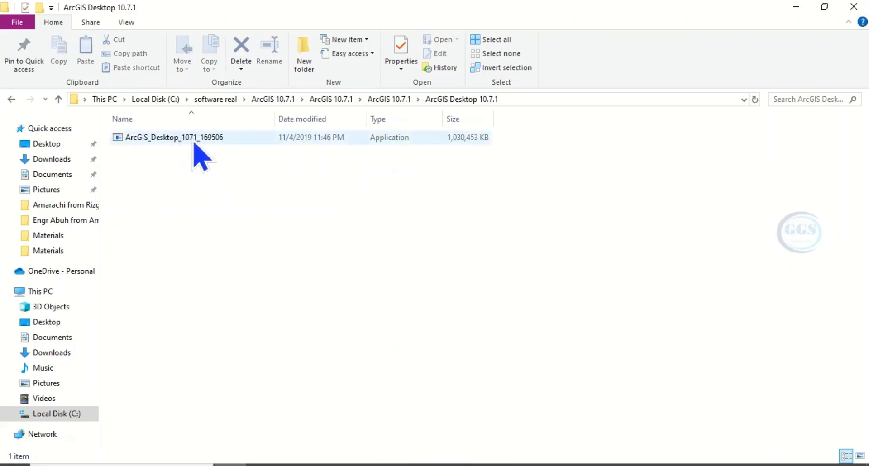
pyautogui.doubleClick(173, 137)
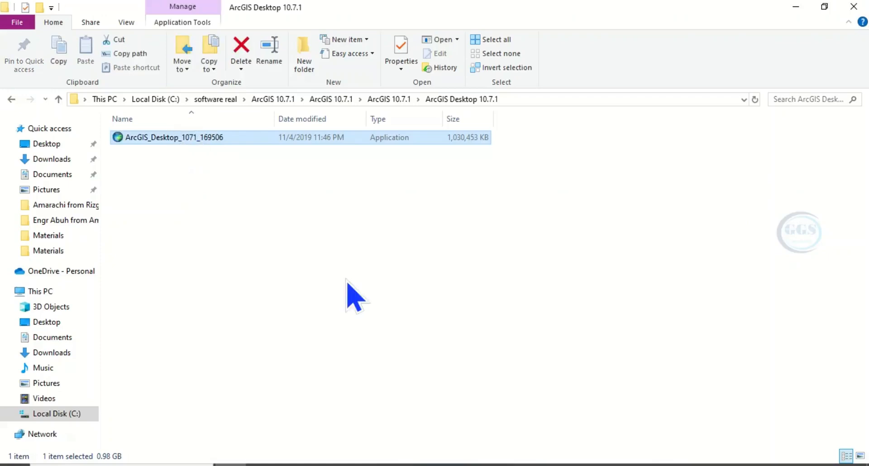
# Unpack the installer to the default Documents folder, overwriting all existing files for every conflict.
pyautogui.doubleClick(173, 137)
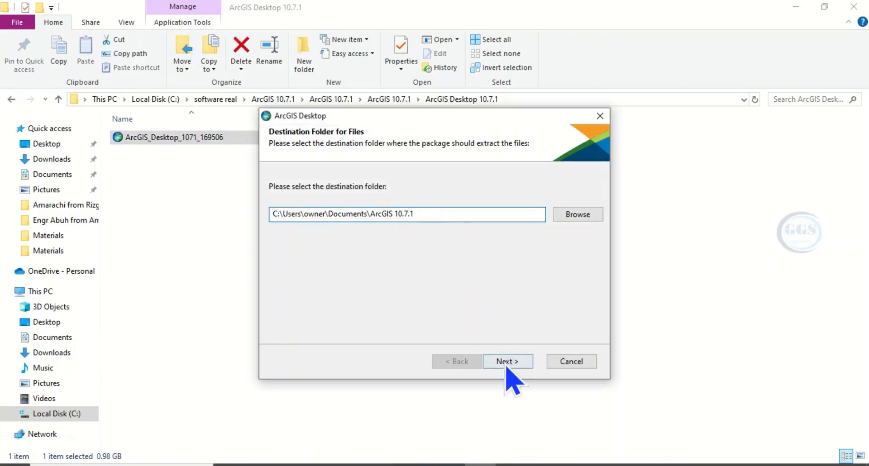
pyautogui.click(505, 361)
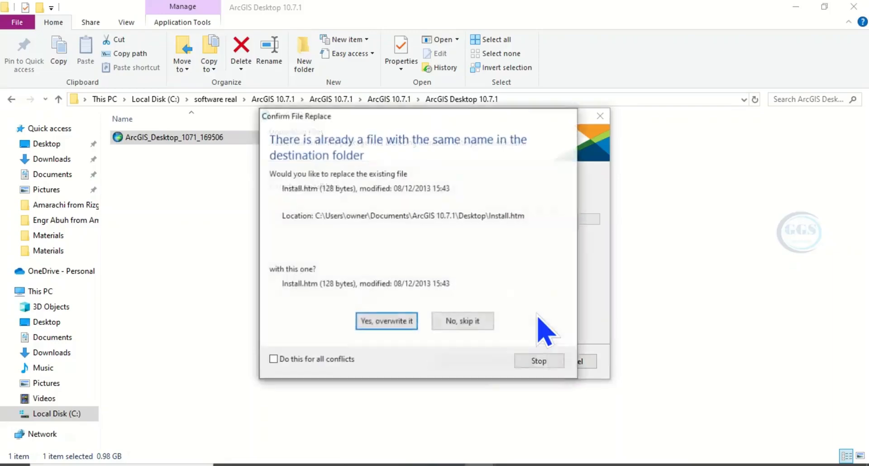
pyautogui.moveTo(387, 321)
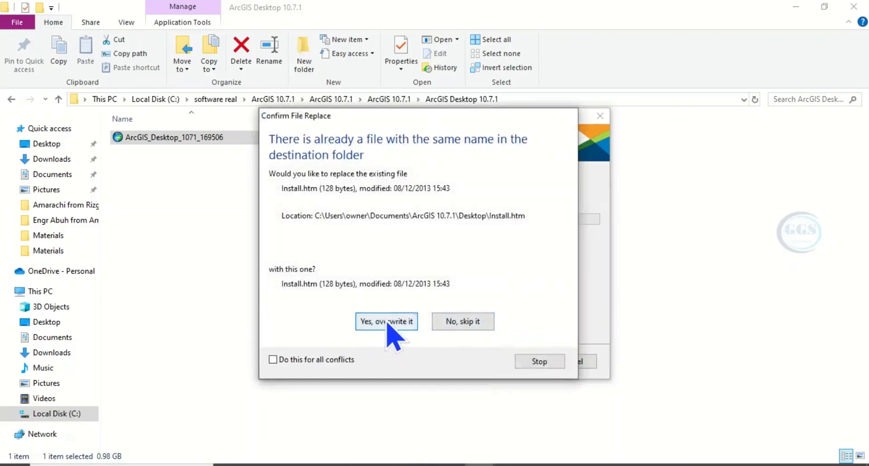
pyautogui.click(387, 322)
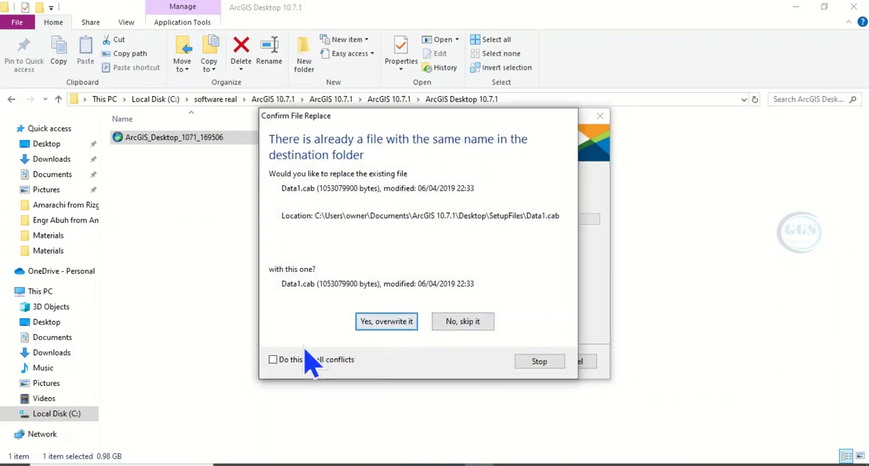
pyautogui.click(273, 359)
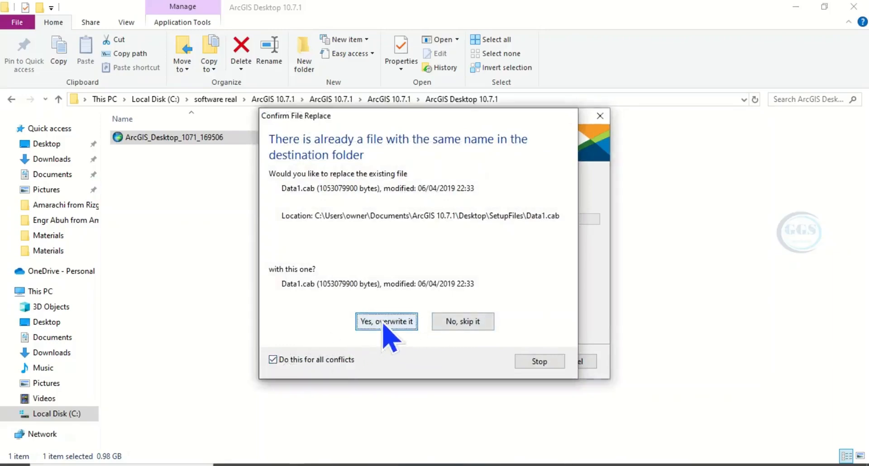
pyautogui.click(386, 321)
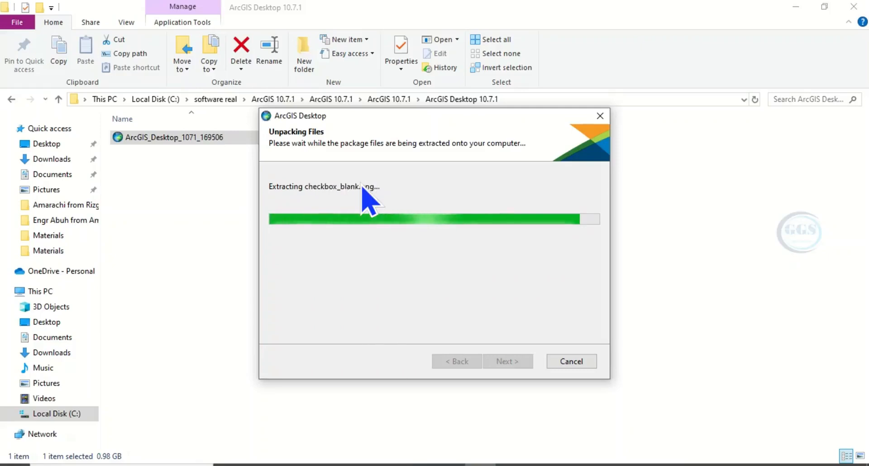
pyautogui.moveTo(468, 230)
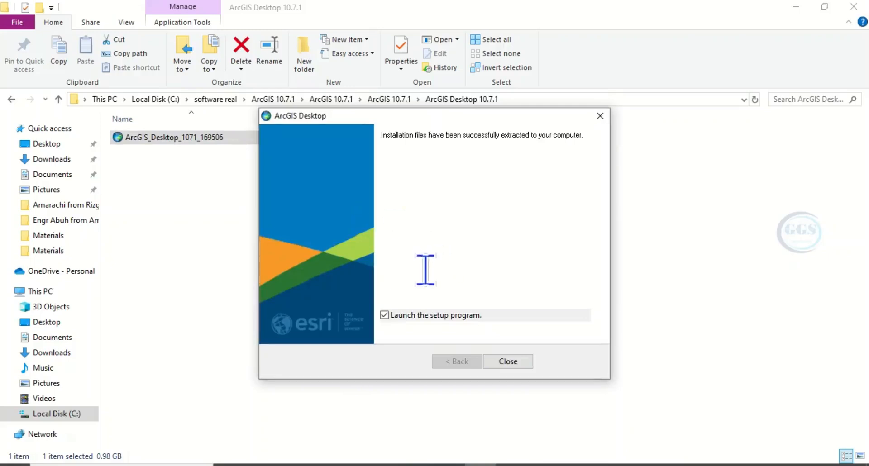
pyautogui.moveTo(447, 332)
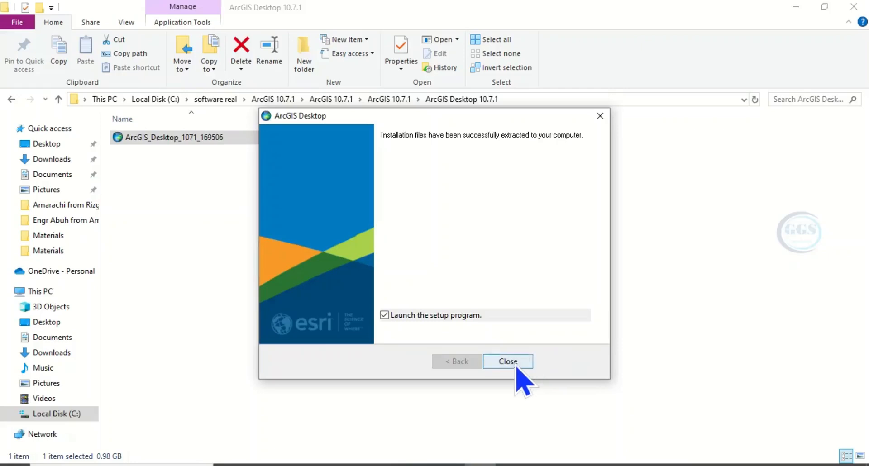
# Finish extraction and hand off to the ArcGIS Desktop 10.7.1 setup program.
pyautogui.click(507, 361)
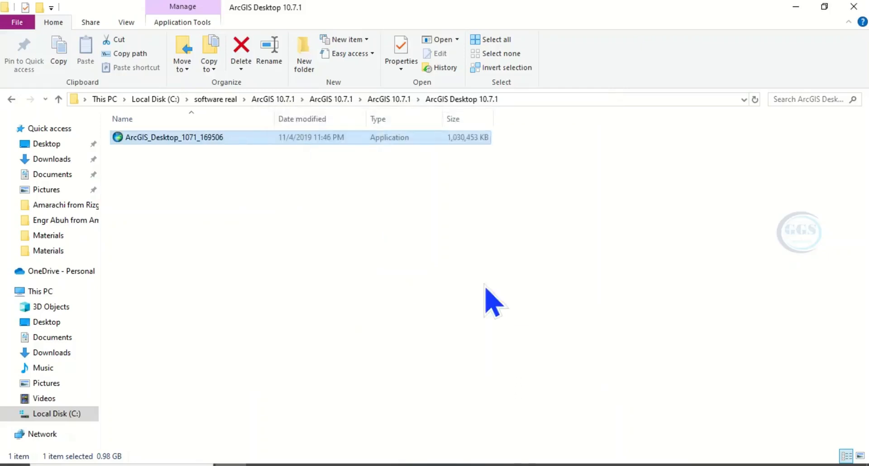
pyautogui.doubleClick(174, 137)
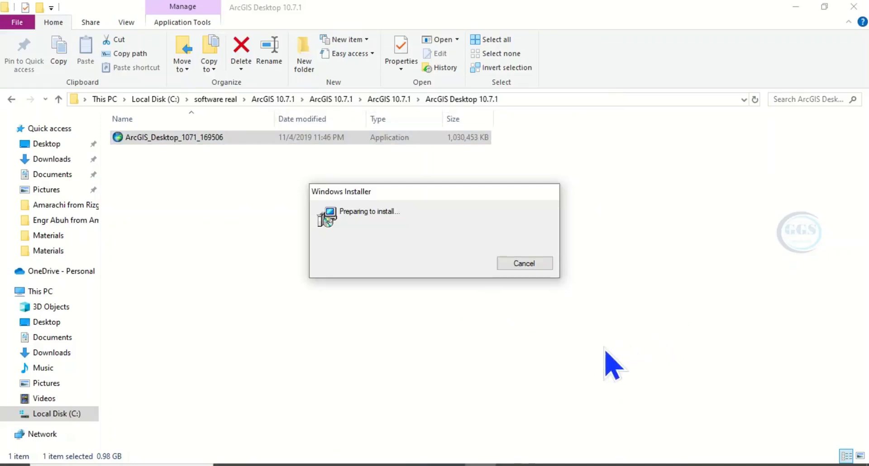
pyautogui.moveTo(535, 363)
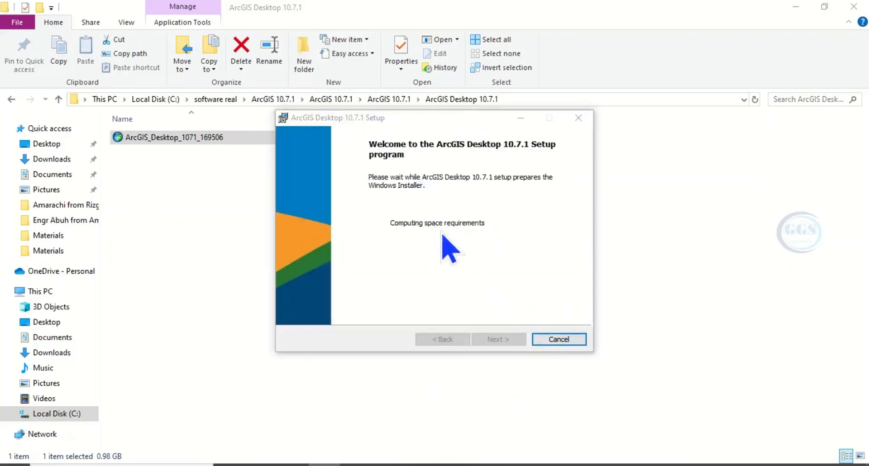
pyautogui.moveTo(657, 274)
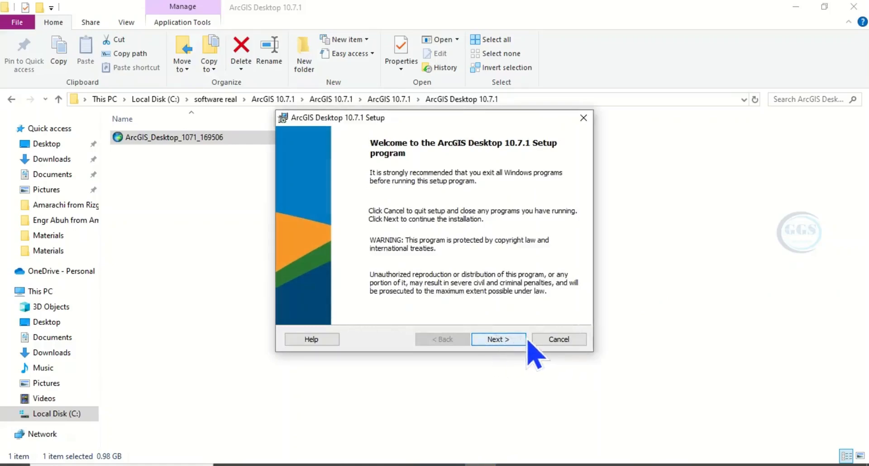
# Accept the master agreement and proceed to the installation type page.
pyautogui.click(498, 339)
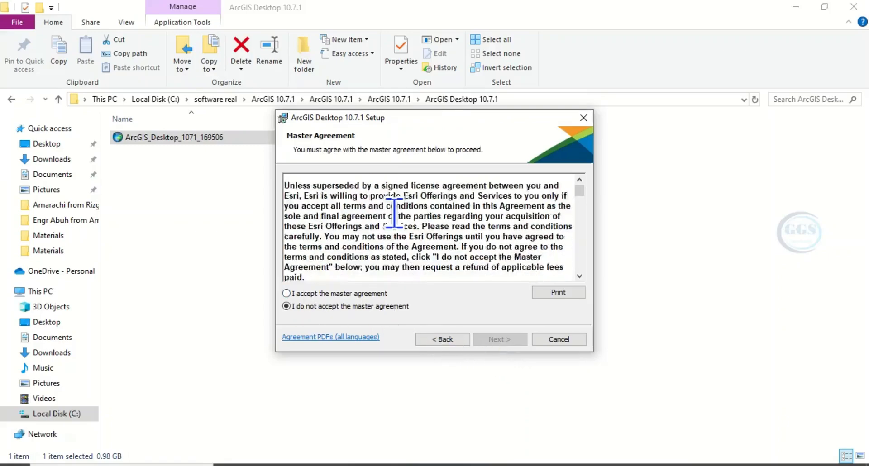
pyautogui.scroll(-3)
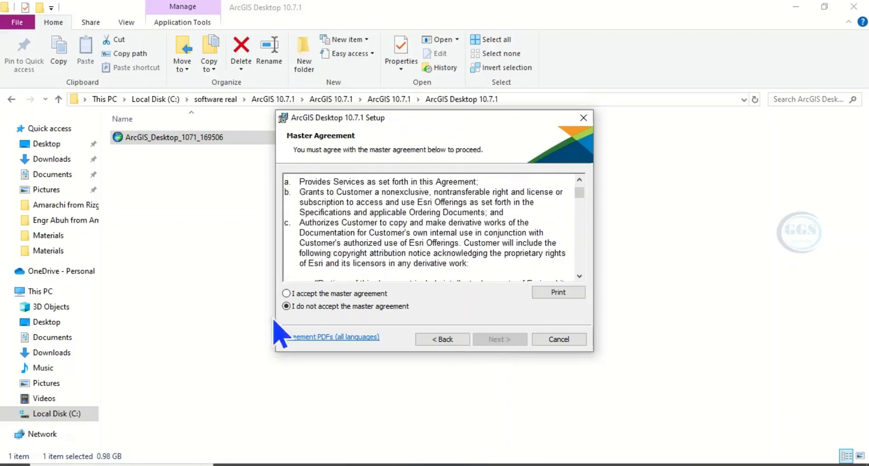
pyautogui.click(287, 294)
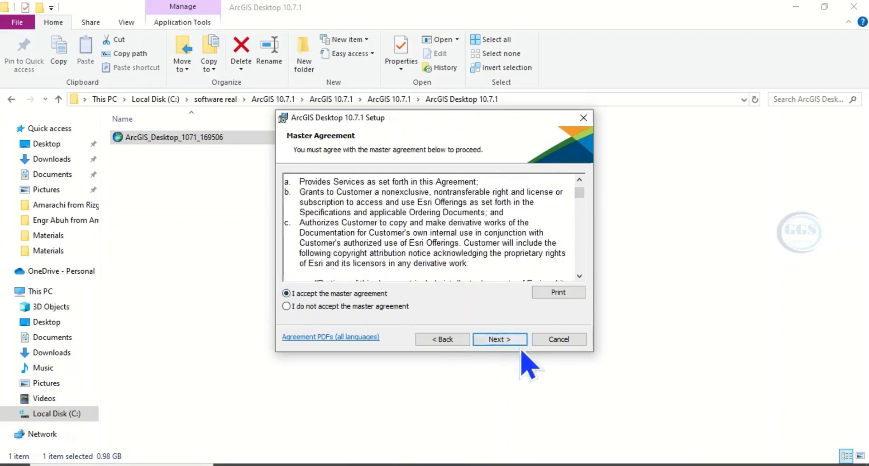
pyautogui.click(498, 339)
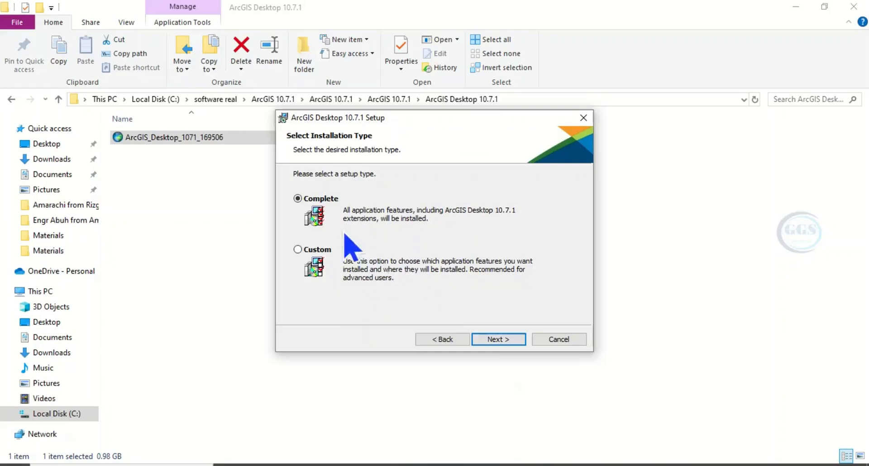
# Choose Complete installation, keep the default program and Python folders, and start installing.
pyautogui.click(497, 340)
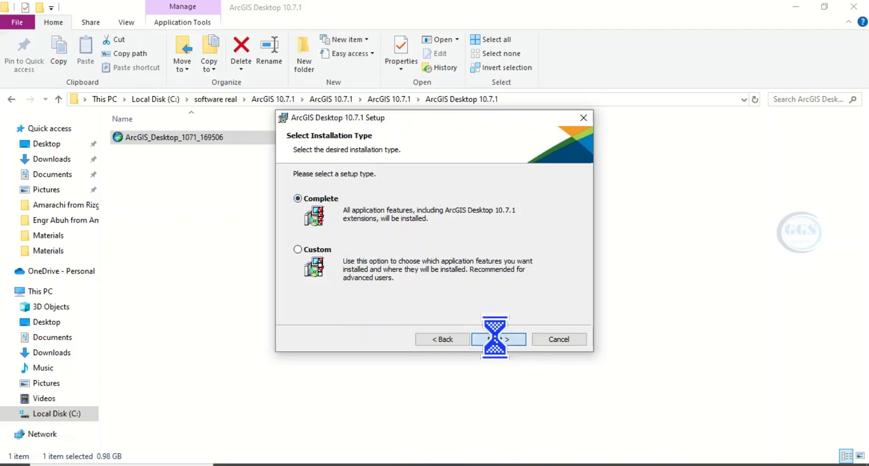
pyautogui.click(498, 339)
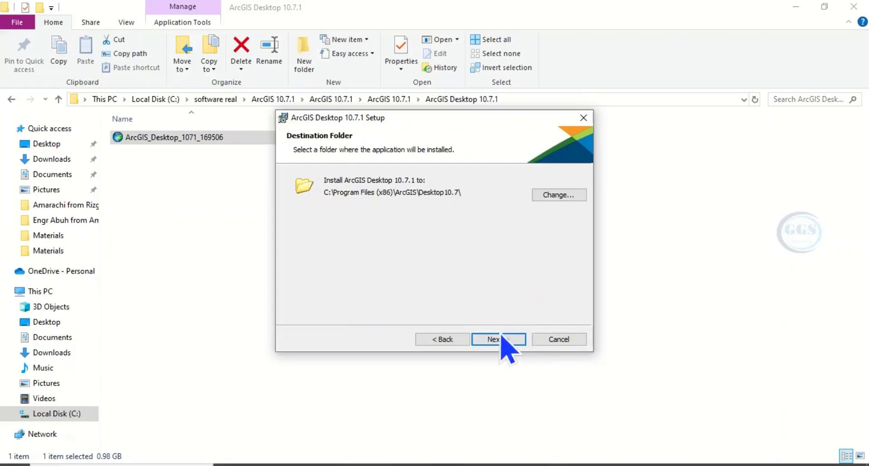
pyautogui.click(497, 340)
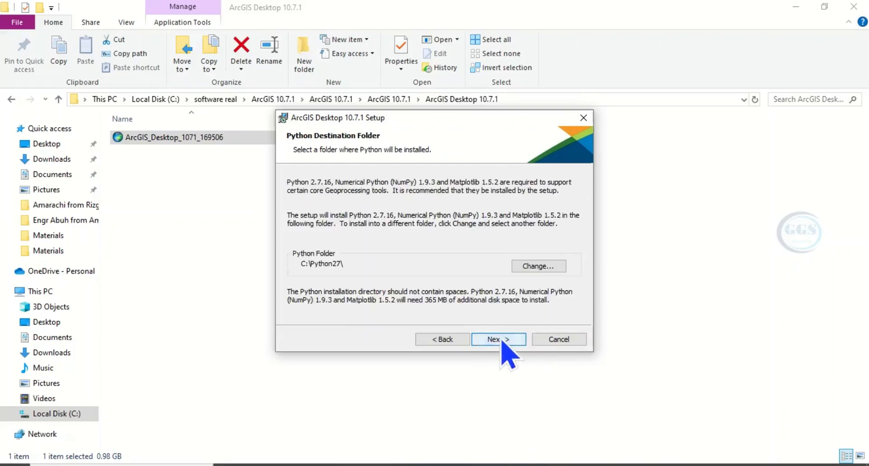
pyautogui.click(497, 339)
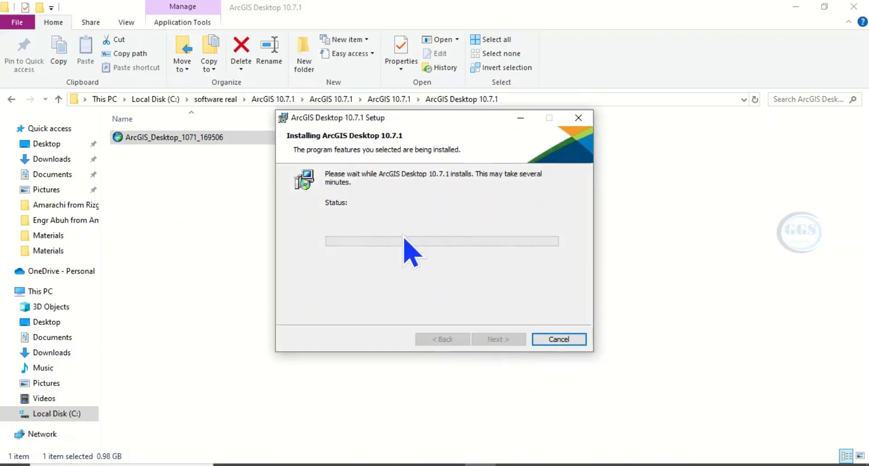
pyautogui.moveTo(380, 197)
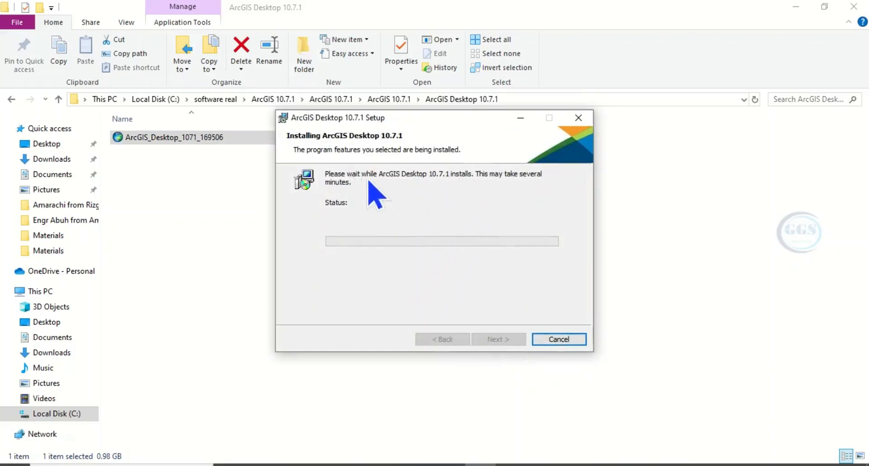
pyautogui.moveTo(552, 196)
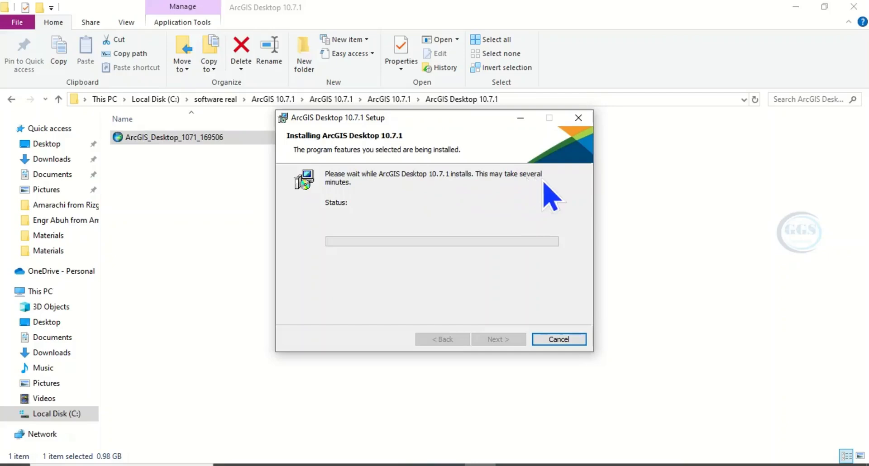
pyautogui.moveTo(482, 203)
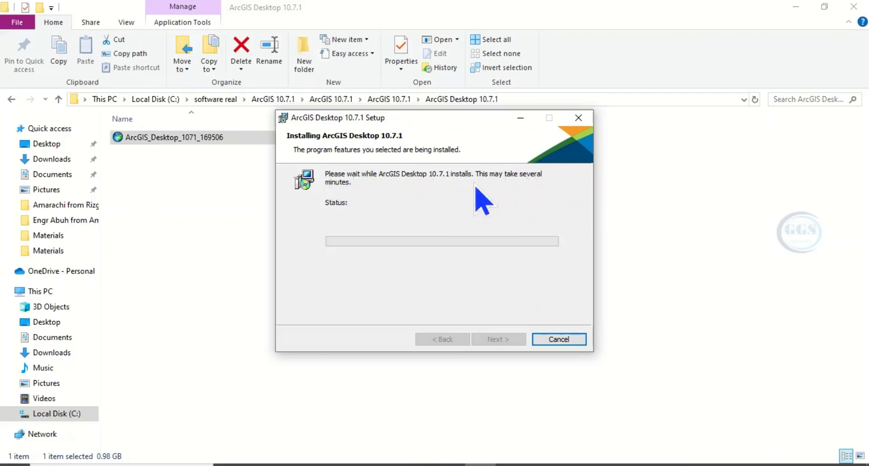
pyautogui.moveTo(501, 302)
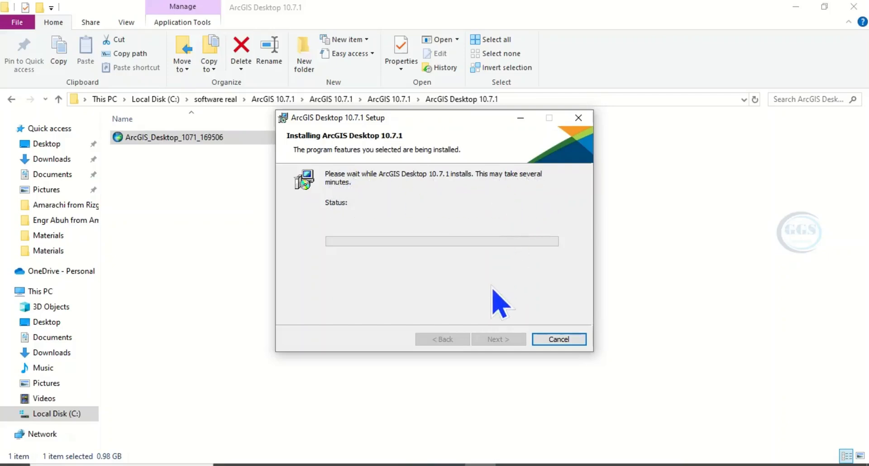
pyautogui.moveTo(337, 407)
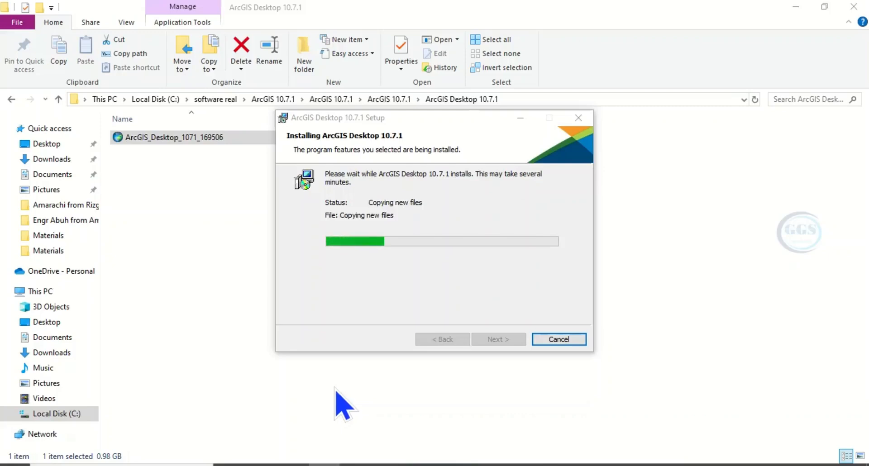
pyautogui.moveTo(262, 410)
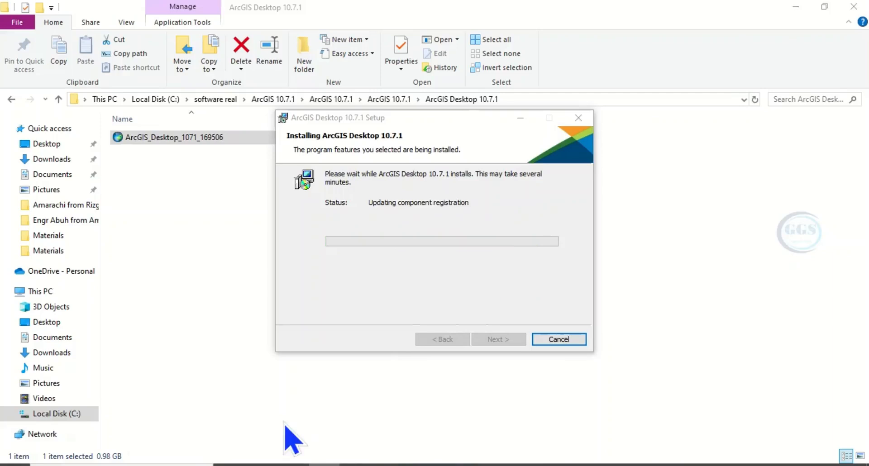
pyautogui.moveTo(438, 219)
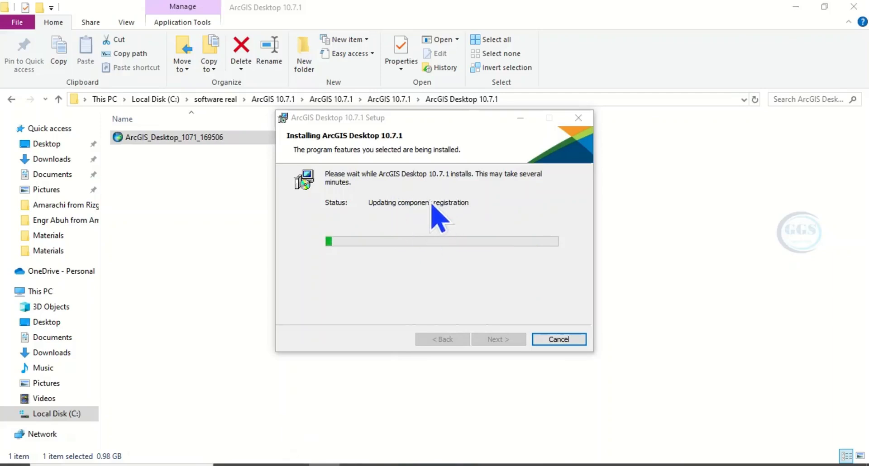
pyautogui.moveTo(433, 255)
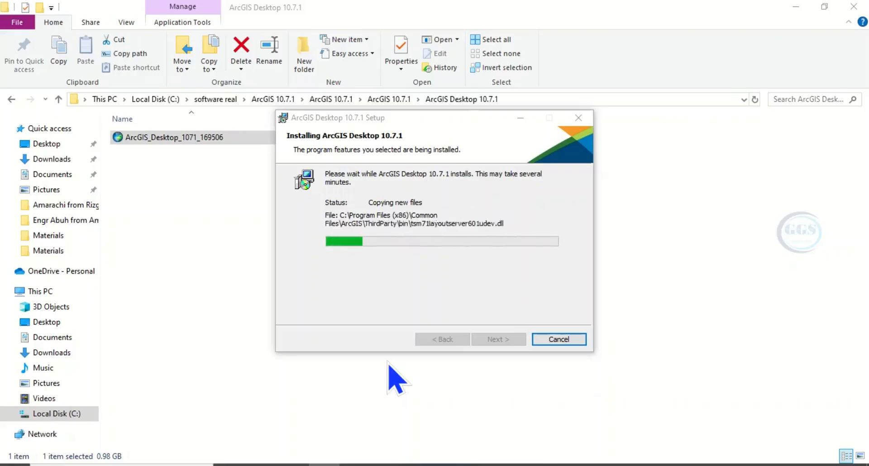
pyautogui.moveTo(258, 423)
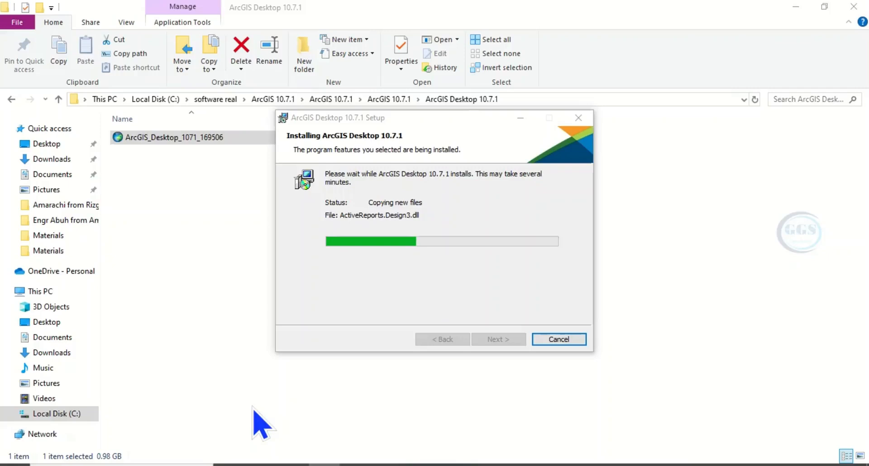
pyautogui.moveTo(416, 449)
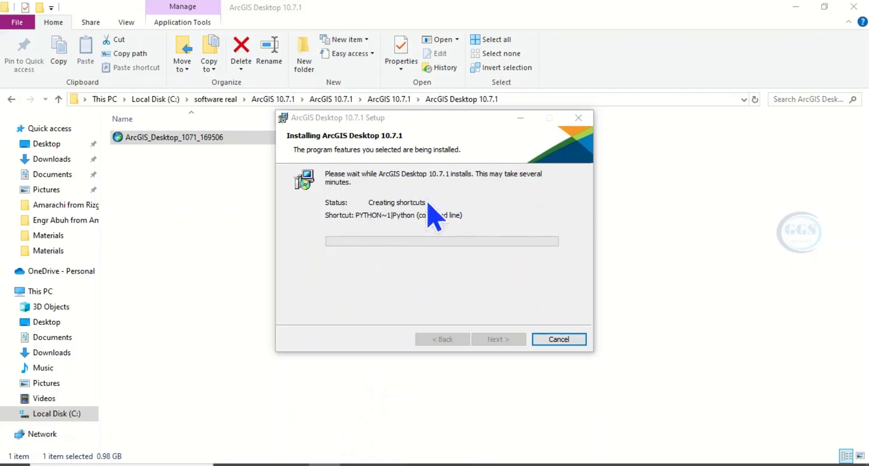
pyautogui.moveTo(321, 412)
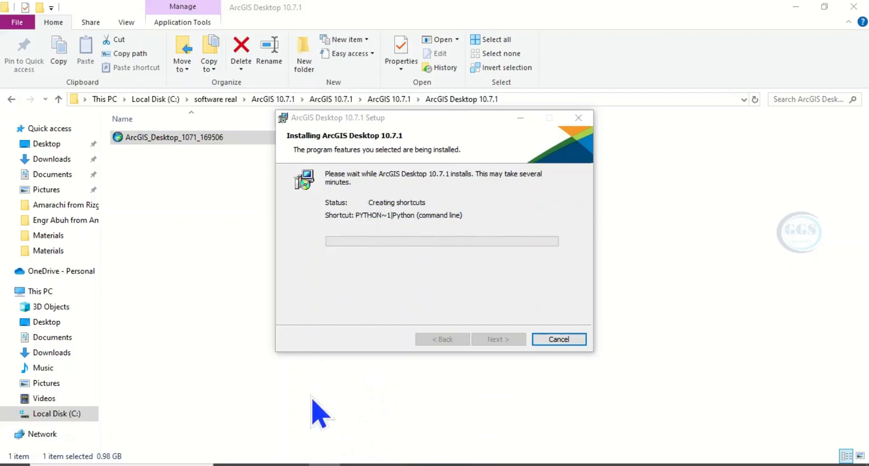
pyautogui.moveTo(332, 421)
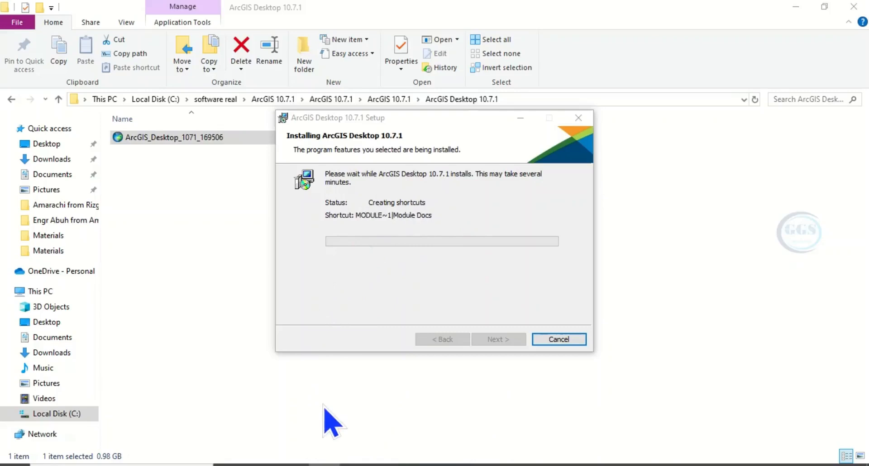
pyautogui.moveTo(374, 432)
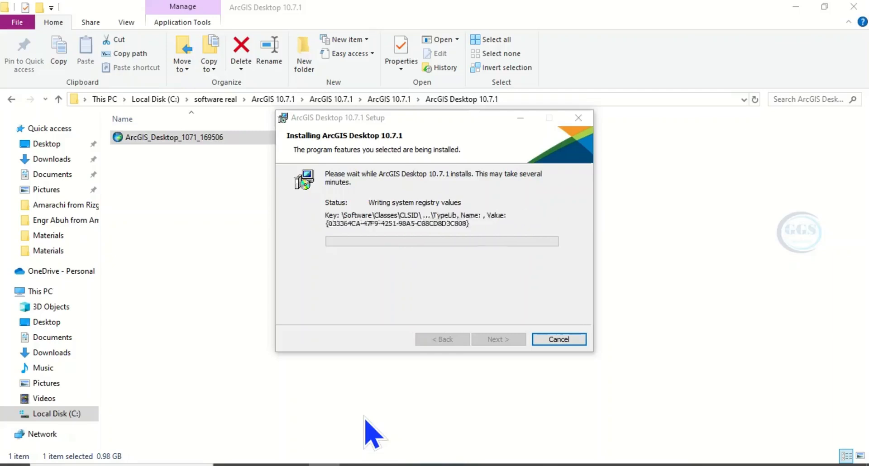
pyautogui.moveTo(441, 451)
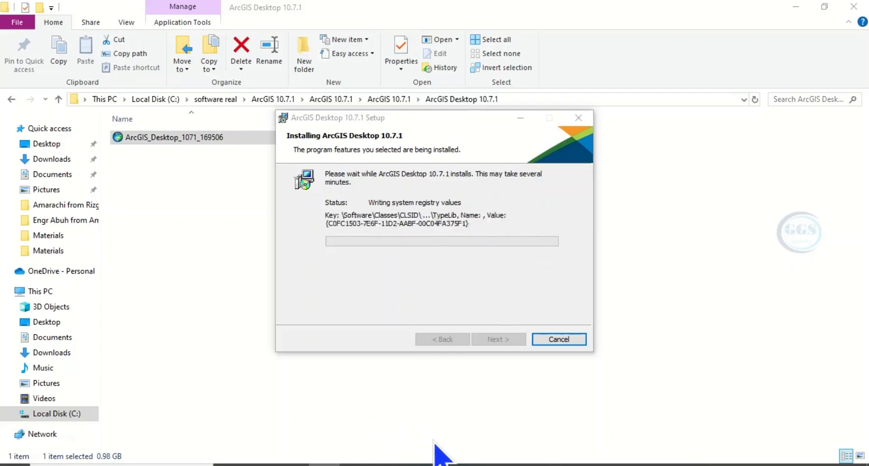
pyautogui.moveTo(318, 435)
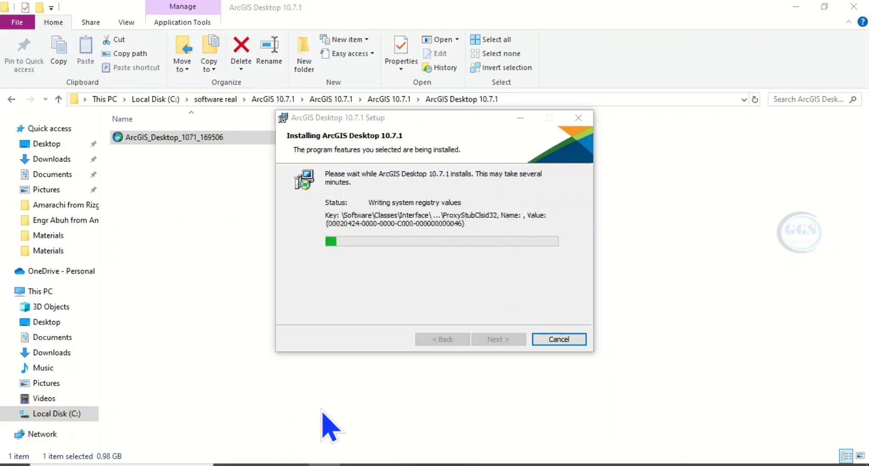
pyautogui.moveTo(436, 449)
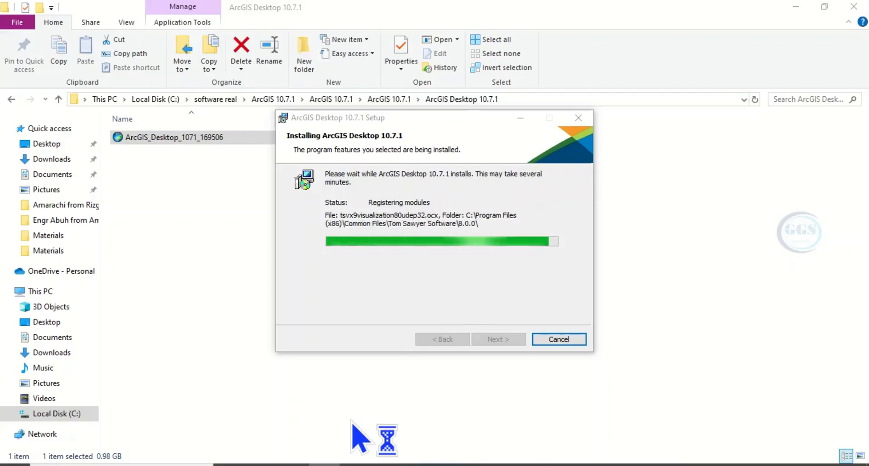
pyautogui.moveTo(346, 427)
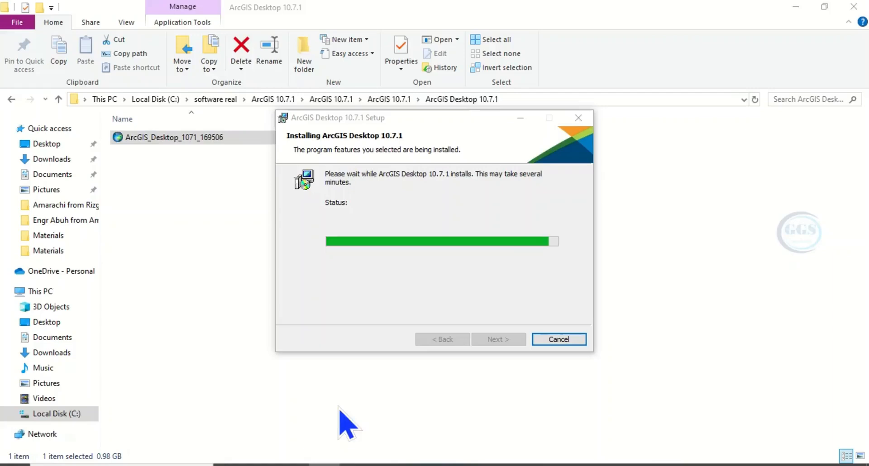
pyautogui.moveTo(493, 230)
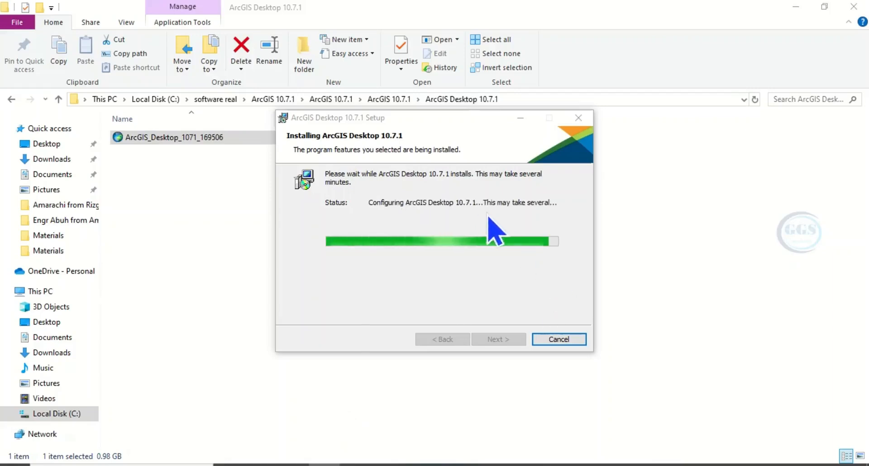
pyautogui.moveTo(484, 228)
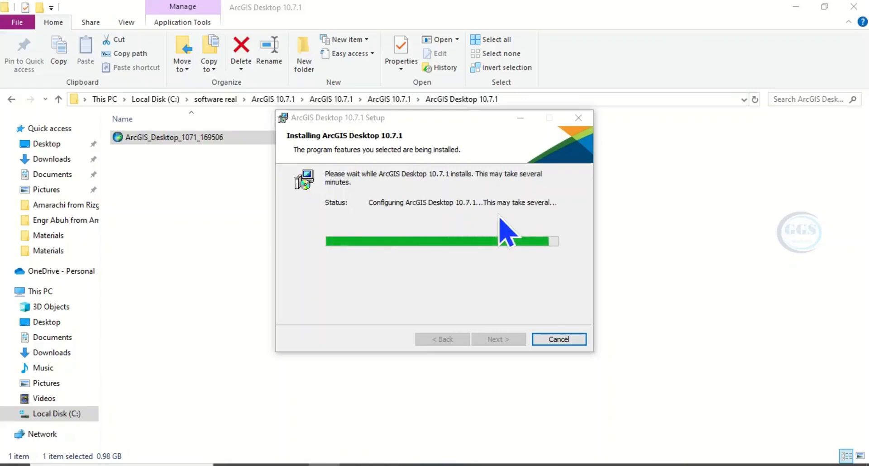
pyautogui.moveTo(441, 449)
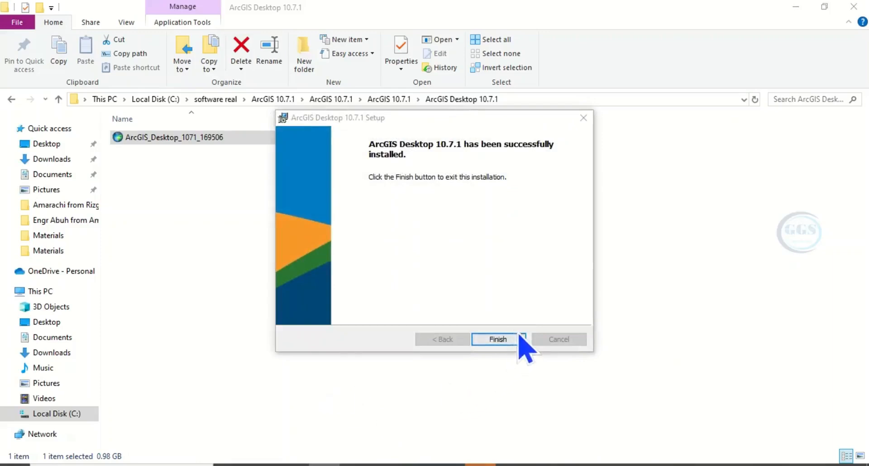
pyautogui.moveTo(497, 344)
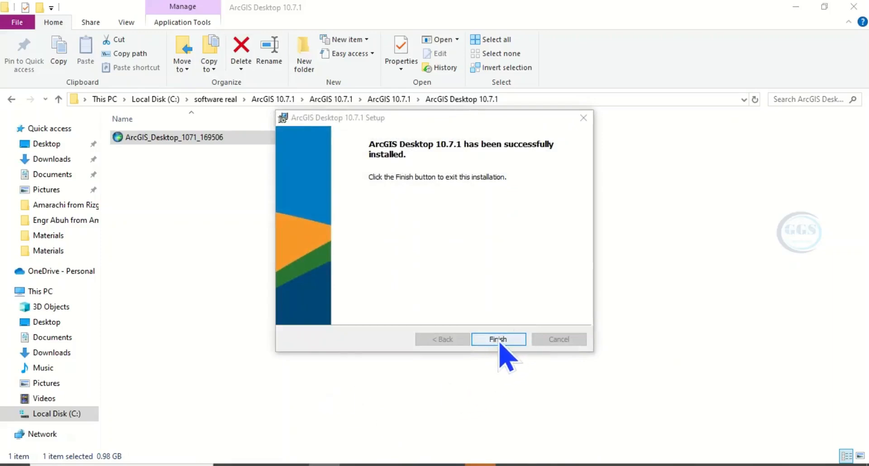
# Finish the setup and cancel the ArcGIS Administrator Wizard without changes.
pyautogui.click(496, 339)
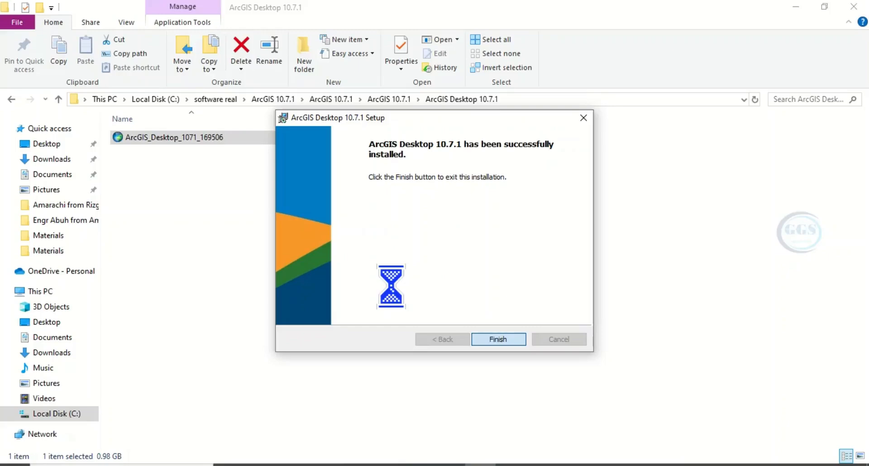
pyautogui.click(497, 339)
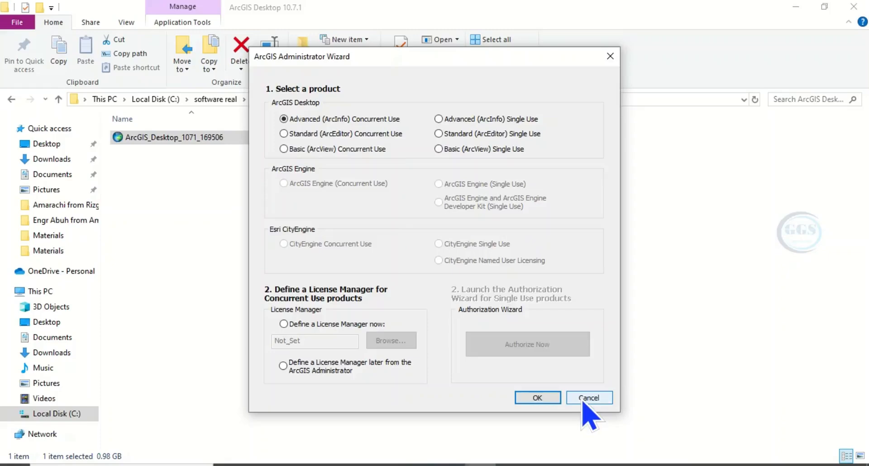
pyautogui.click(588, 398)
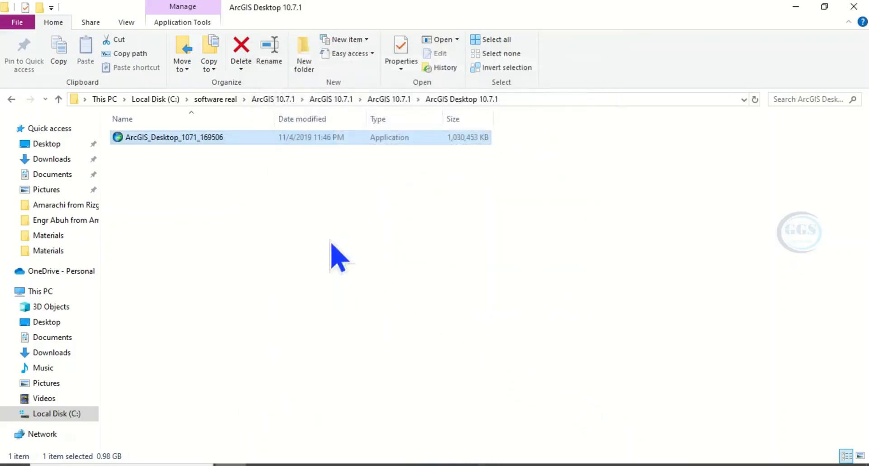
pyautogui.moveTo(61, 102)
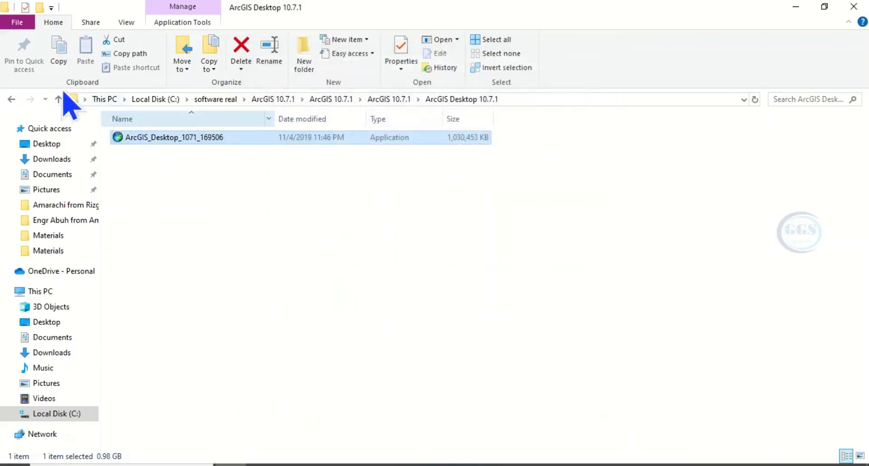
# Go up to the Activation folder and copy its AfCore.dll file.
pyautogui.click(58, 100)
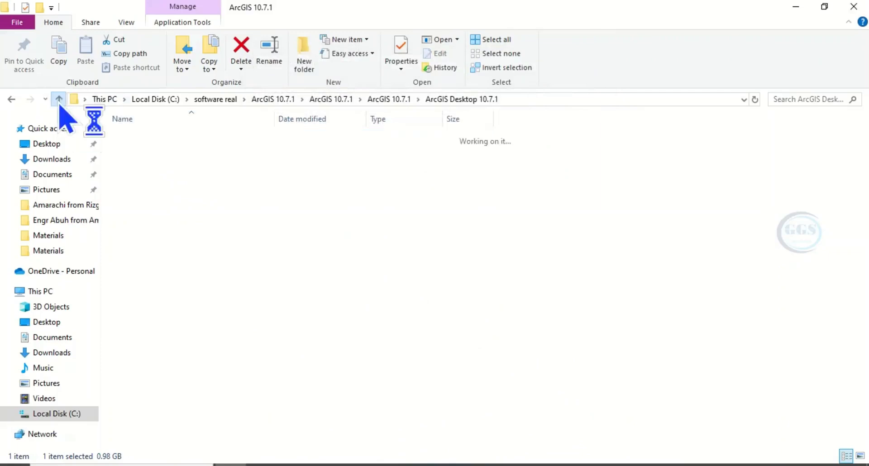
pyautogui.click(58, 99)
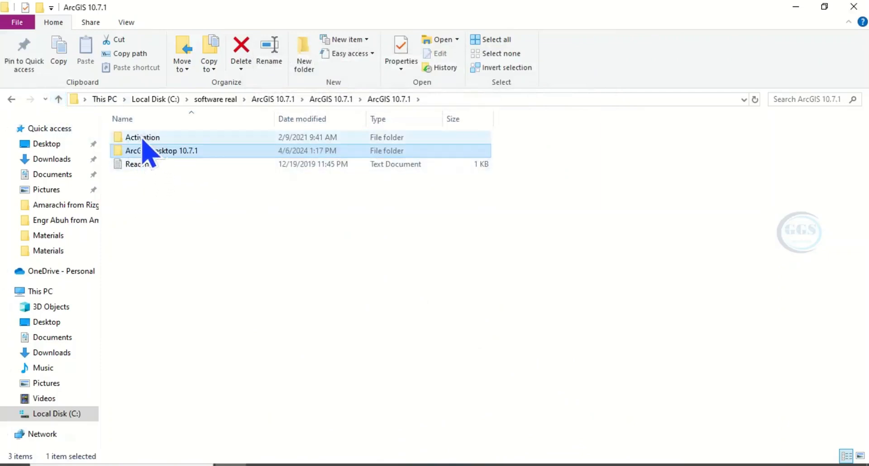
pyautogui.click(142, 136)
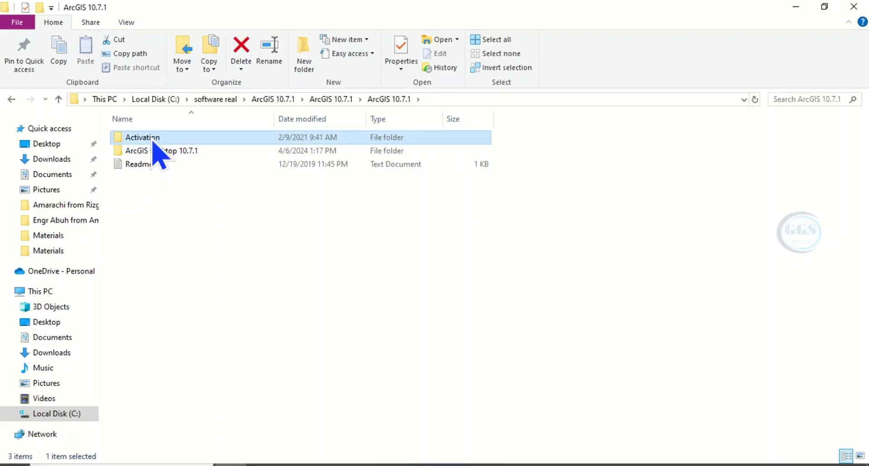
pyautogui.doubleClick(142, 137)
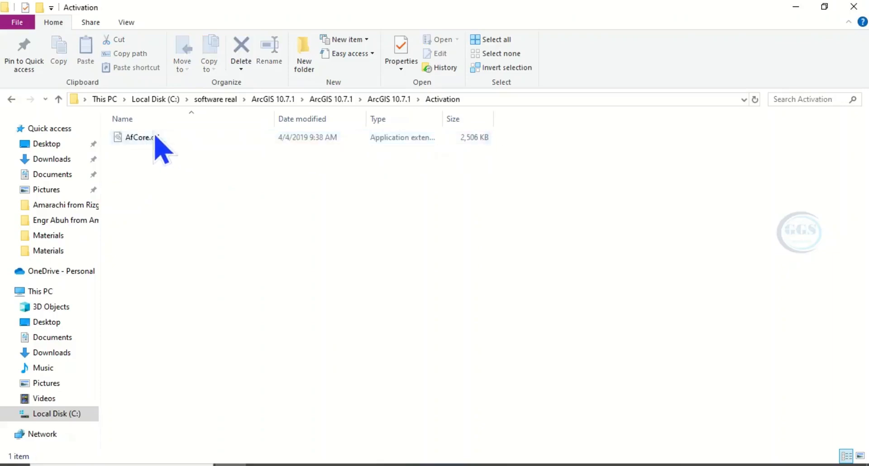
pyautogui.click(142, 136)
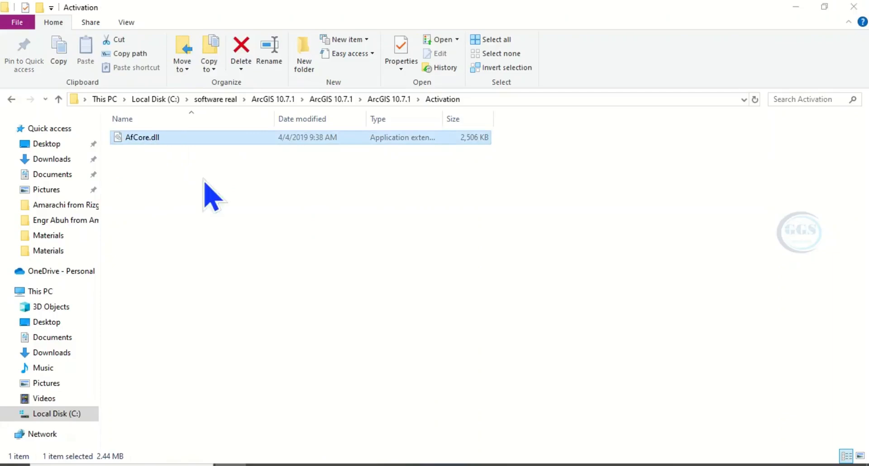
pyautogui.rightClick(142, 136)
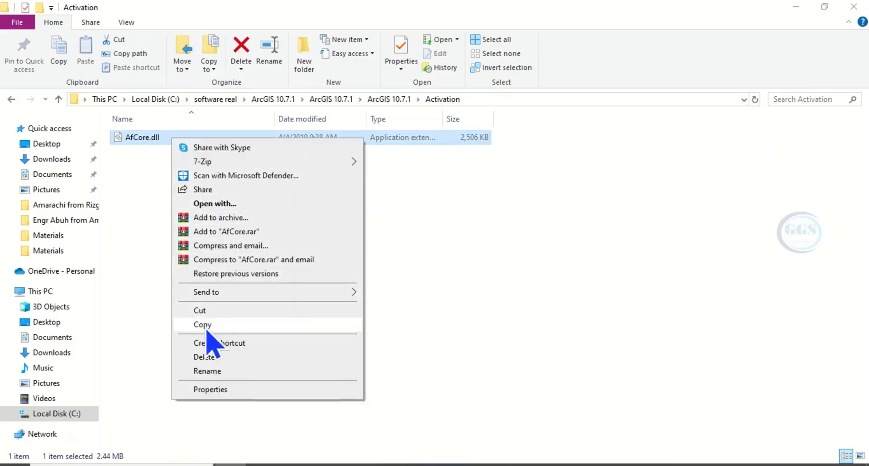
pyautogui.click(202, 324)
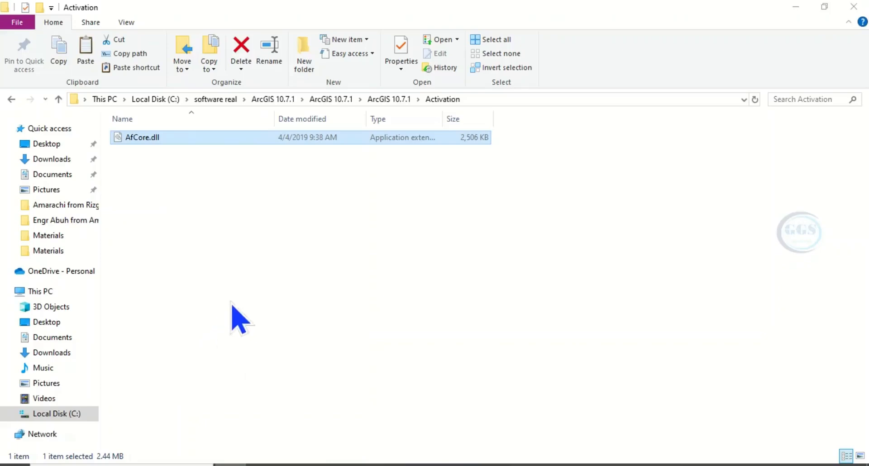
pyautogui.moveTo(796, 6)
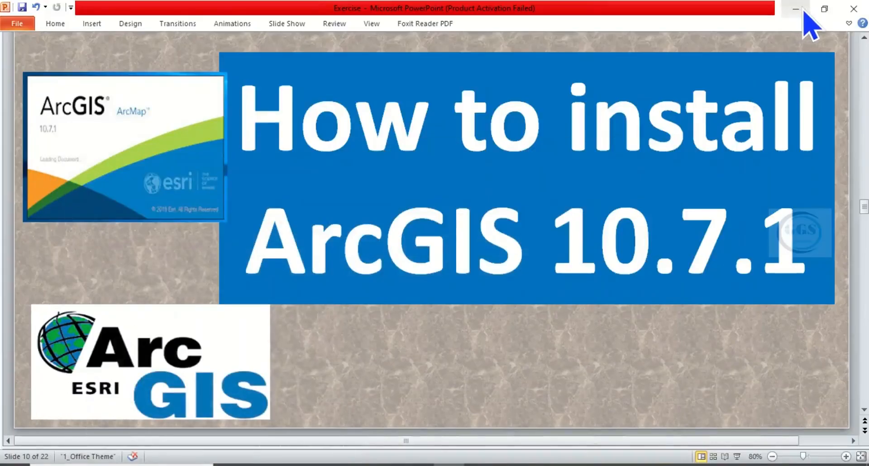
# Minimize PowerPoint and bring up the Start menu options for the ArcMap 10.7.1 shortcut.
pyautogui.click(795, 8)
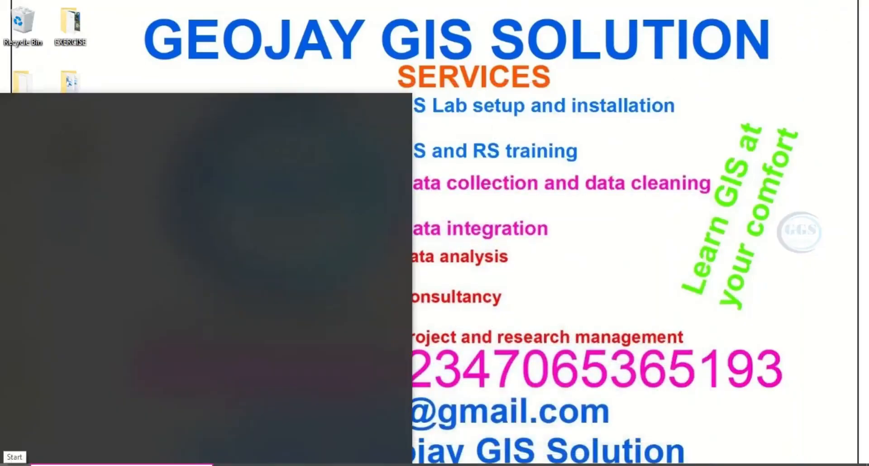
pyautogui.click(13, 457)
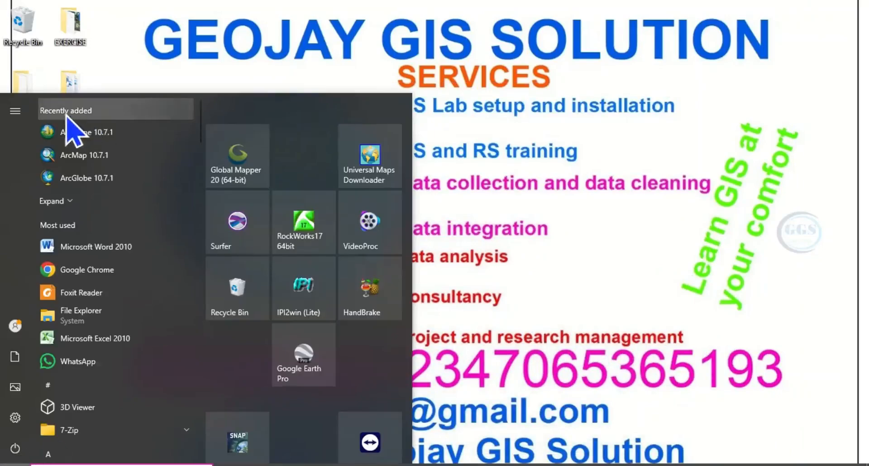
pyautogui.moveTo(86, 132)
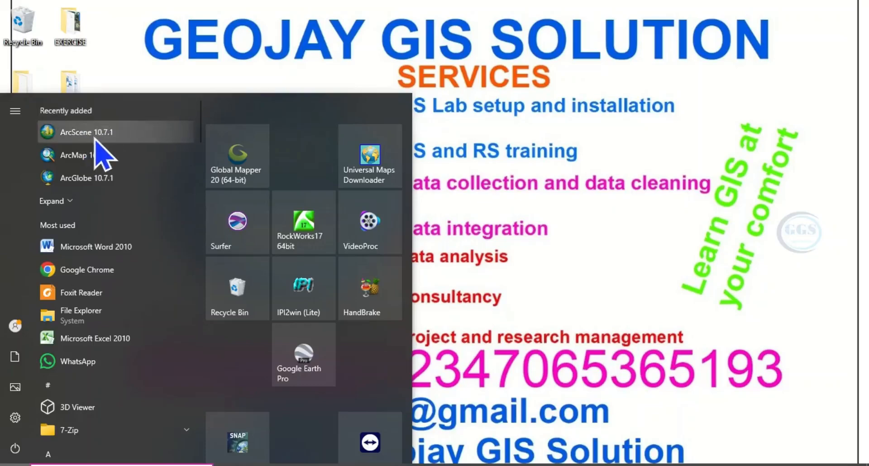
pyautogui.moveTo(88, 166)
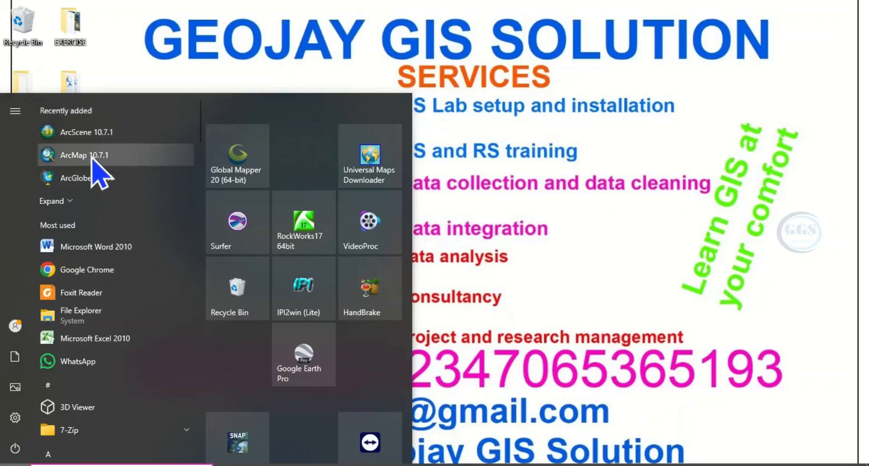
pyautogui.moveTo(99, 172)
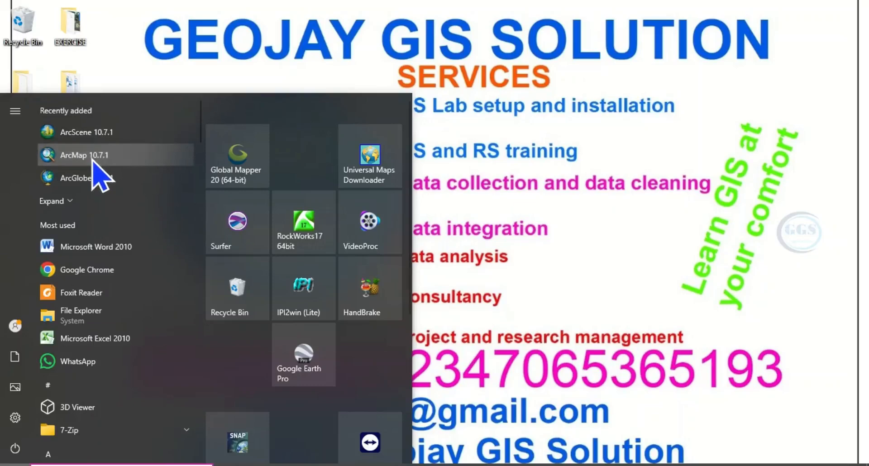
pyautogui.rightClick(84, 154)
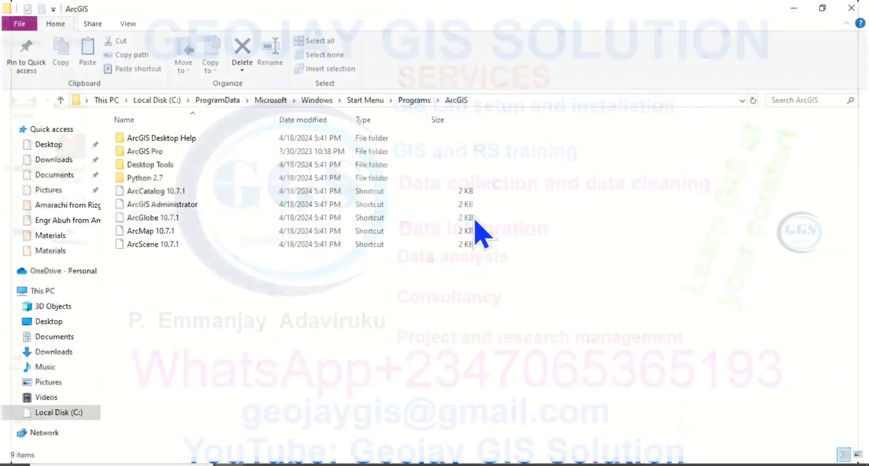
# Open ArcMap's install location and paste AfCore.dll into the bin folder, replacing the existing file with administrator permission.
pyautogui.click(150, 231)
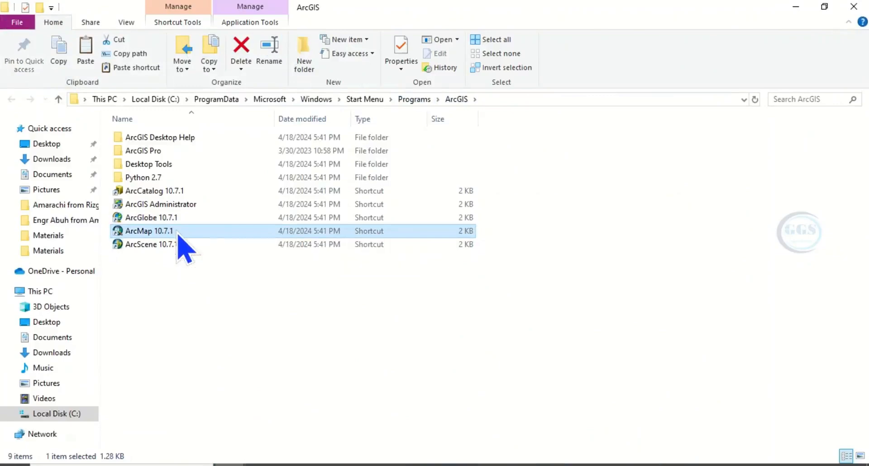
pyautogui.rightClick(148, 231)
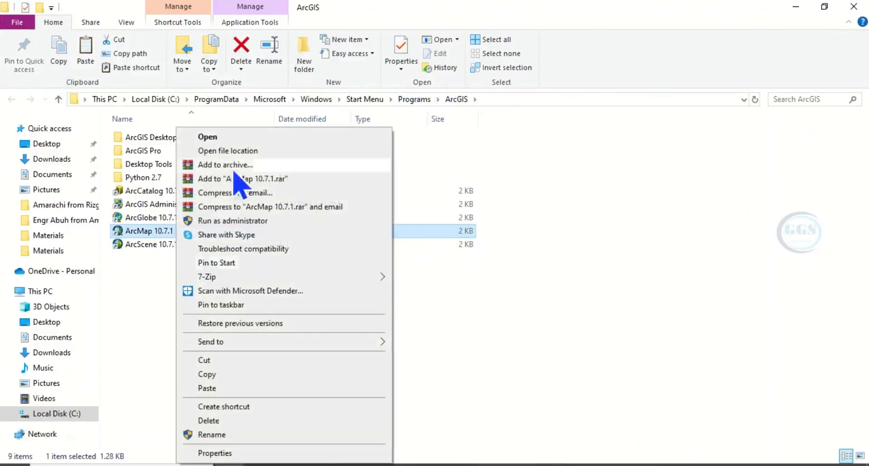
pyautogui.moveTo(233, 161)
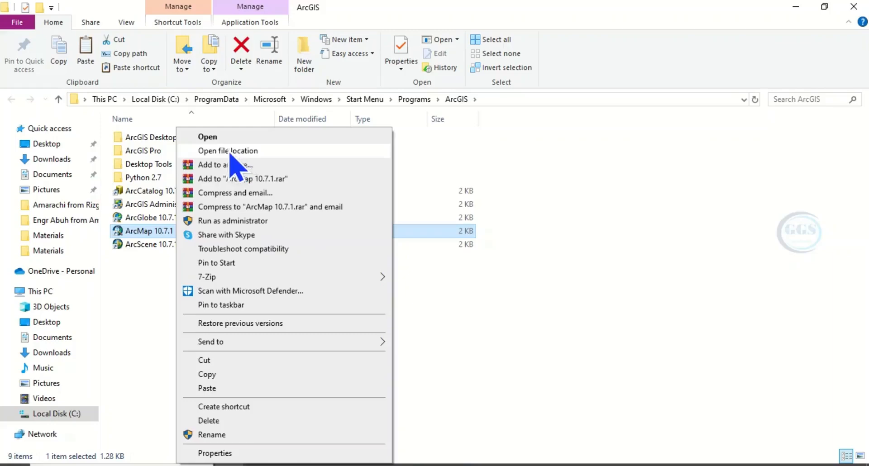
pyautogui.click(229, 151)
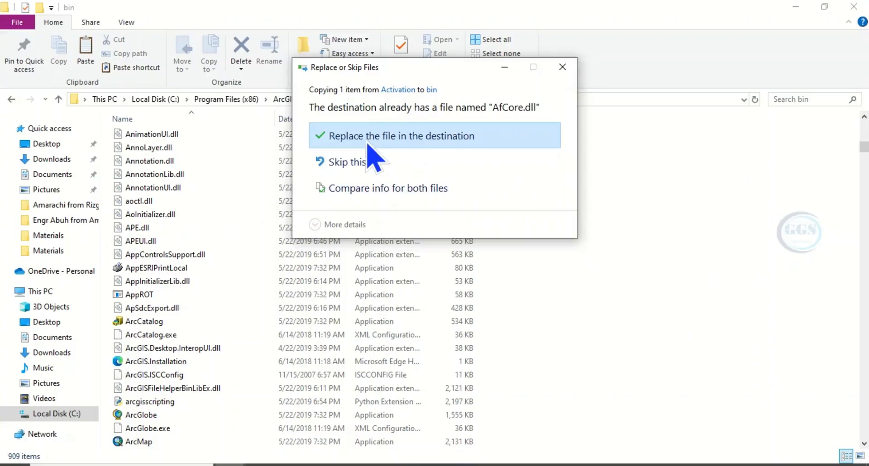
pyautogui.click(400, 136)
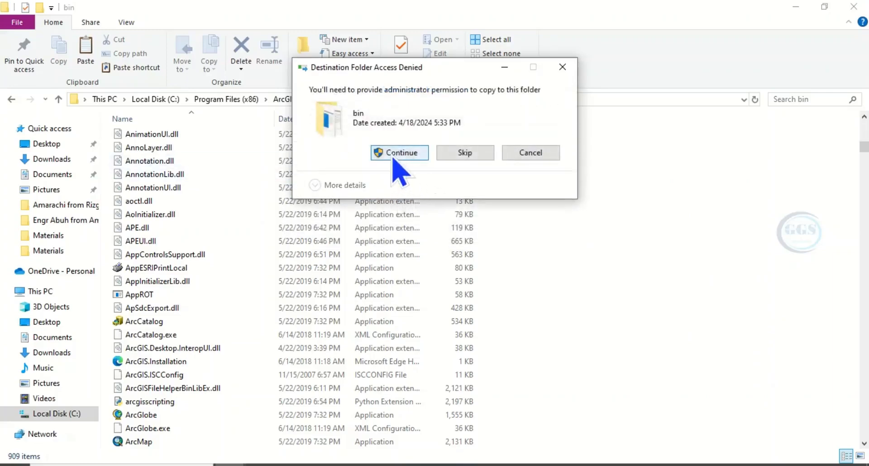
pyautogui.click(399, 152)
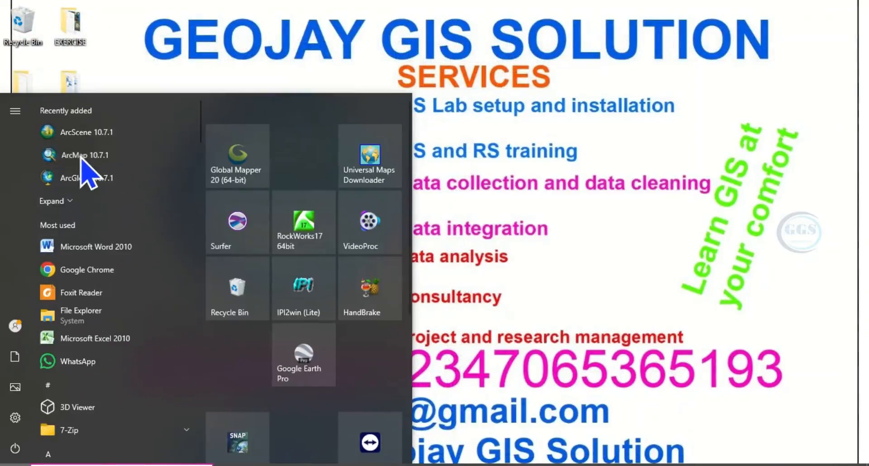
# Launch ArcMap 10.7.1 from Recently added in the Start menu.
pyautogui.click(84, 155)
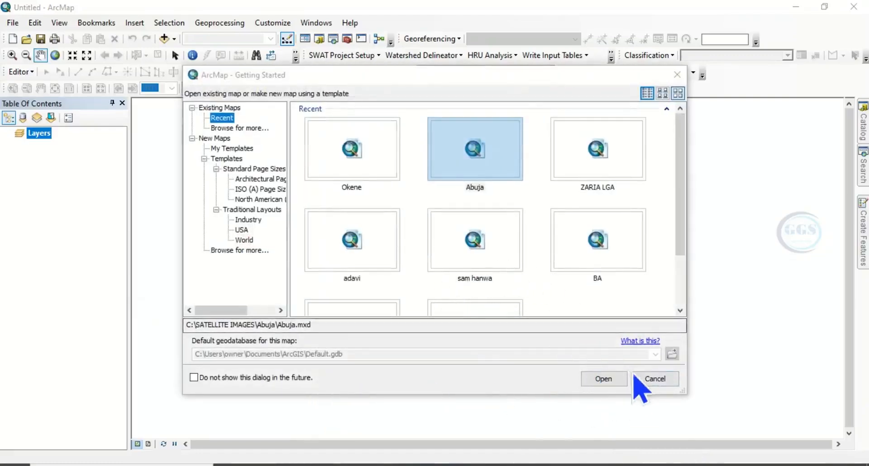
# Dismiss Getting Started to an untitled map and confirm every extension enabled in Customize > Extensions.
pyautogui.click(654, 378)
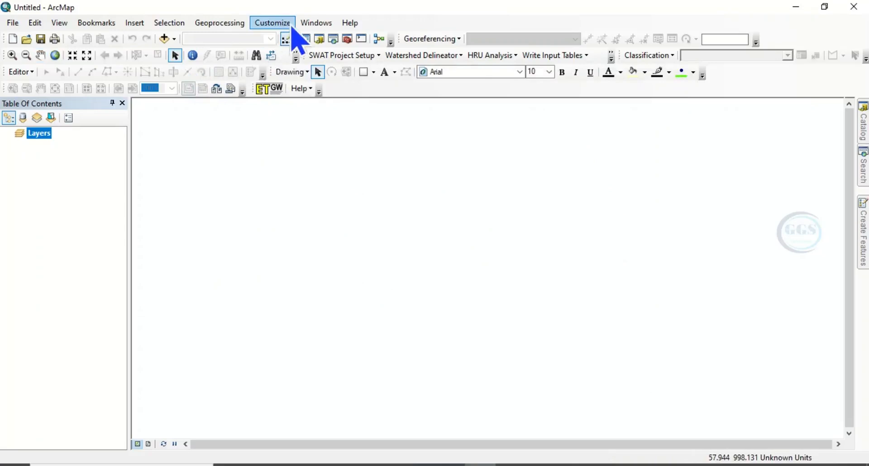
pyautogui.click(271, 23)
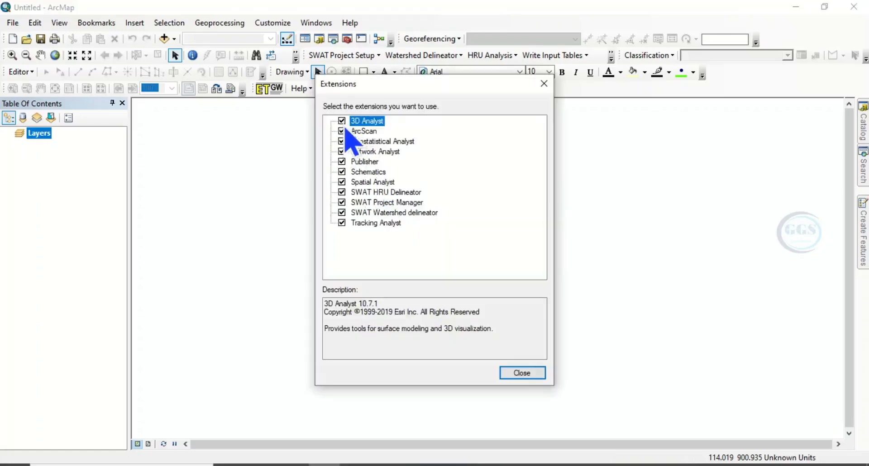
pyautogui.moveTo(350, 208)
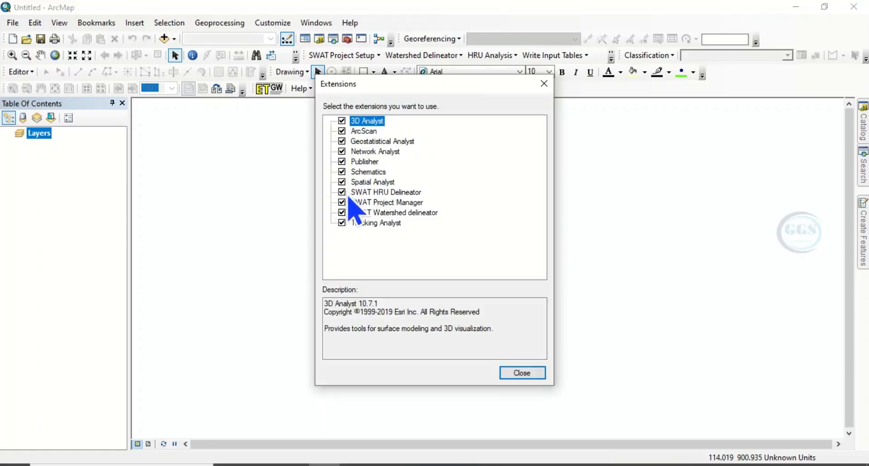
pyautogui.moveTo(357, 238)
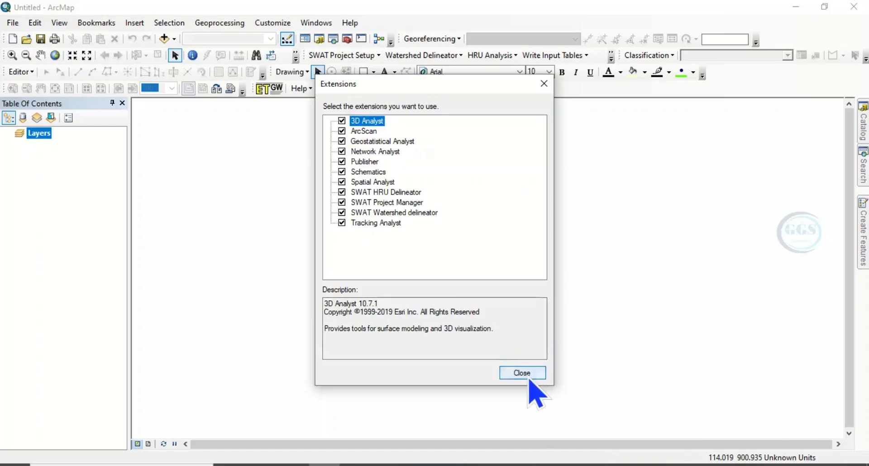
pyautogui.click(521, 373)
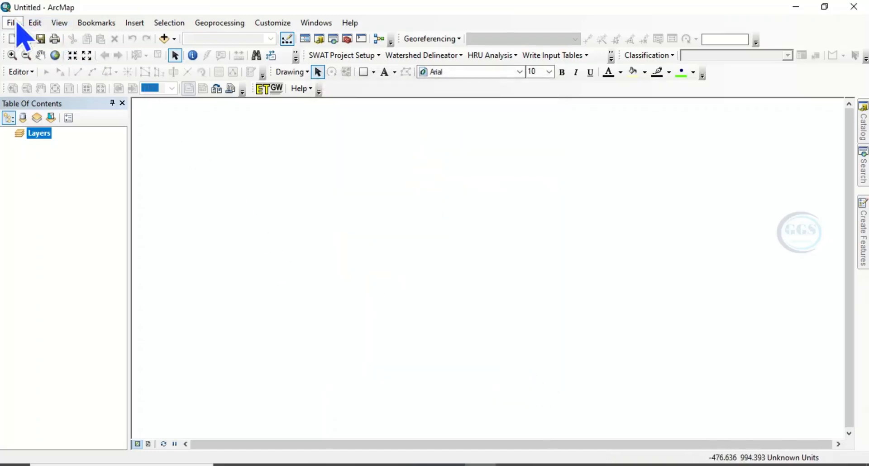
pyautogui.click(96, 22)
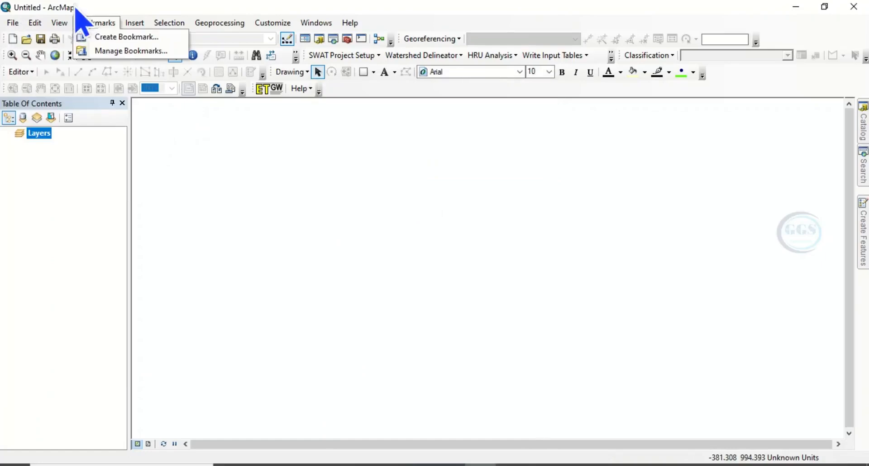